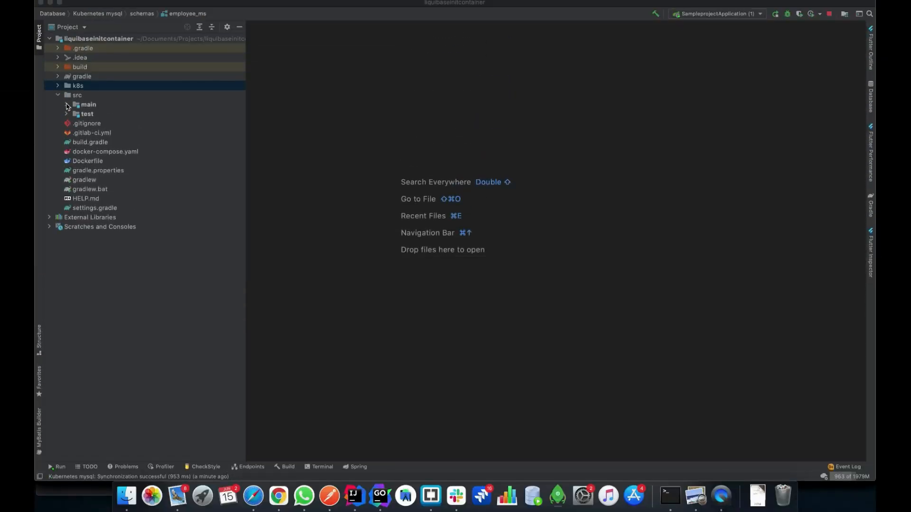
# Step: Expand the main resources folder and open db.changelog-dev.yaml
pyautogui.click(89, 104)
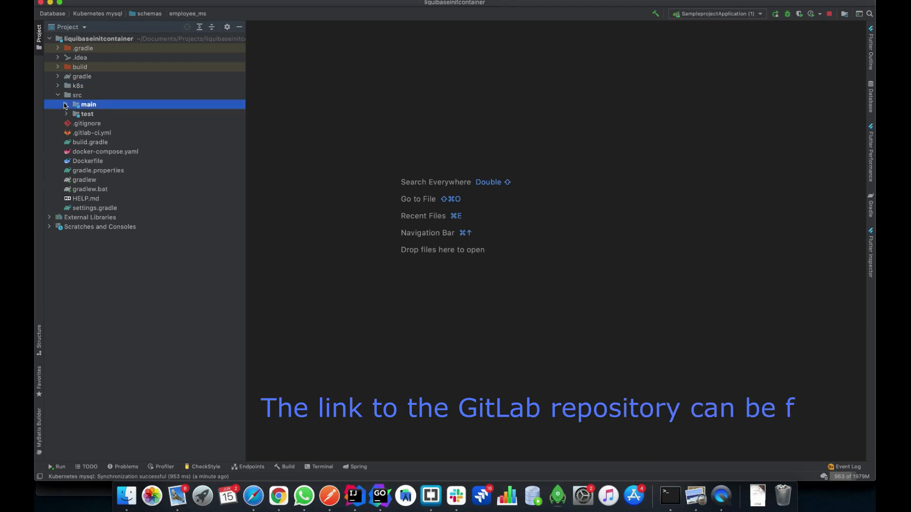
pyautogui.click(66, 104)
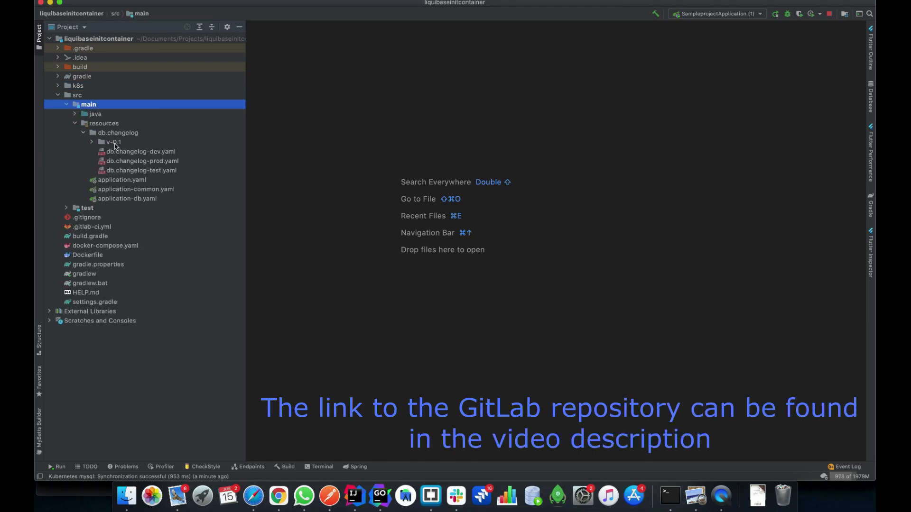
pyautogui.click(141, 150)
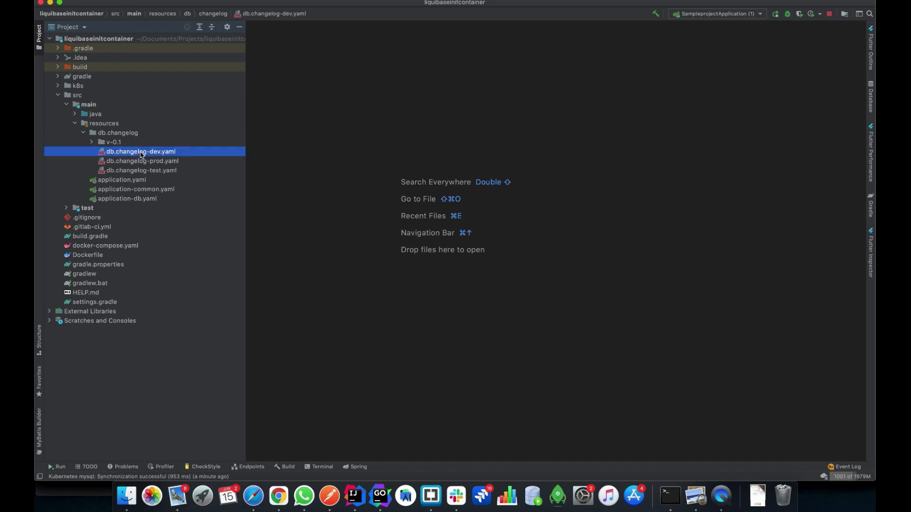
pyautogui.click(142, 161)
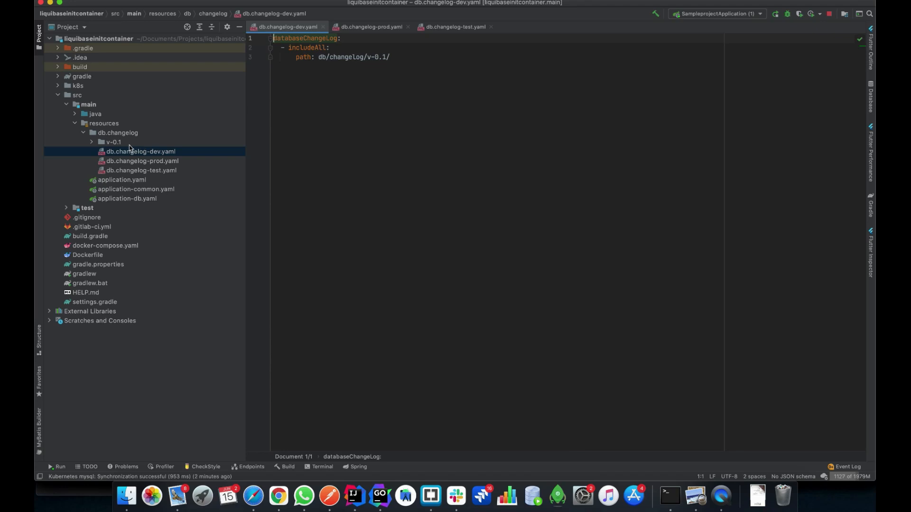
# Step: Expand v-0.1 and scroll the run log showing Liquibase creating the employee table
pyautogui.click(91, 142)
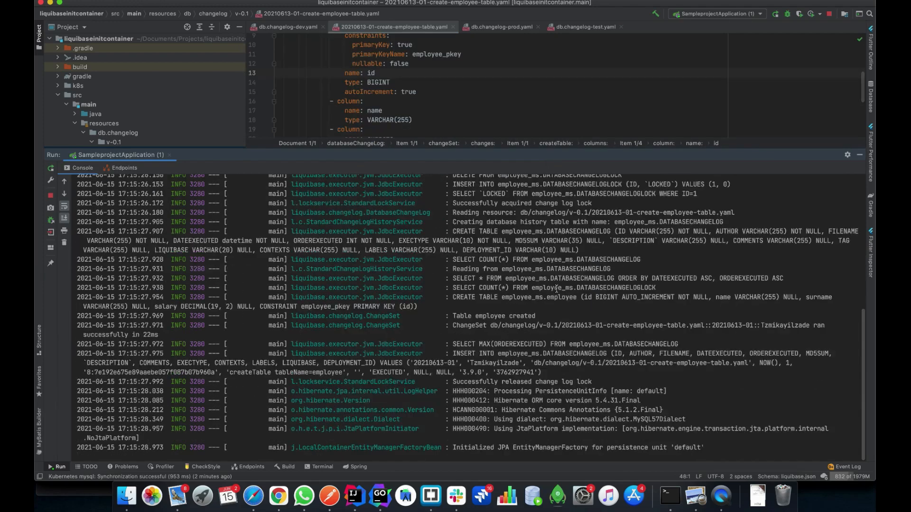
pyautogui.scroll(3)
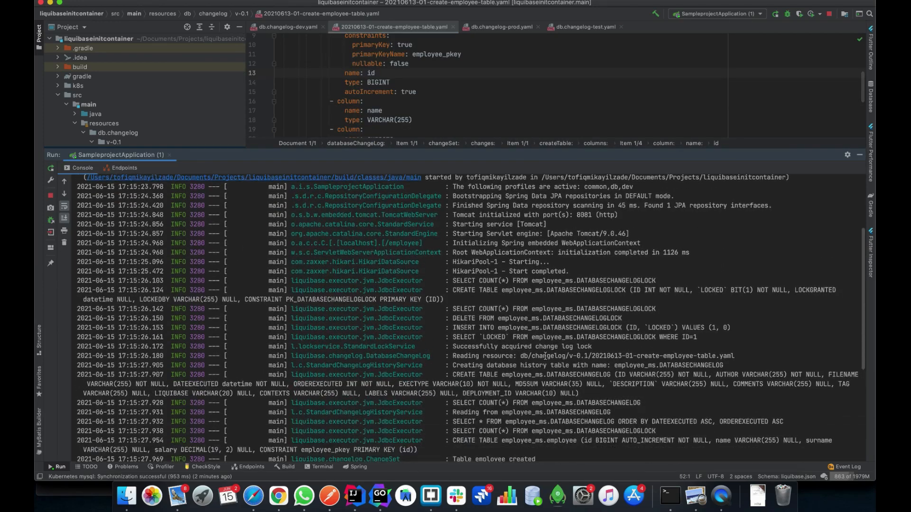
pyautogui.scroll(-3)
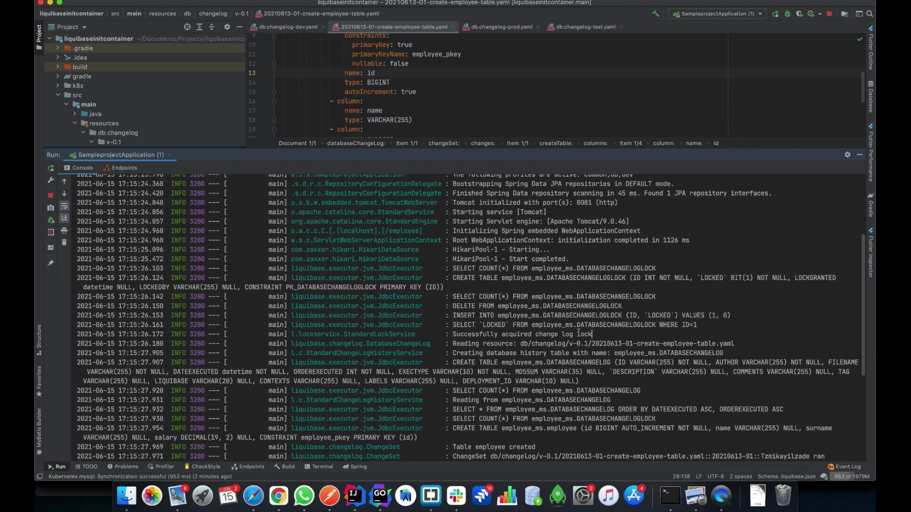
pyautogui.scroll(-3)
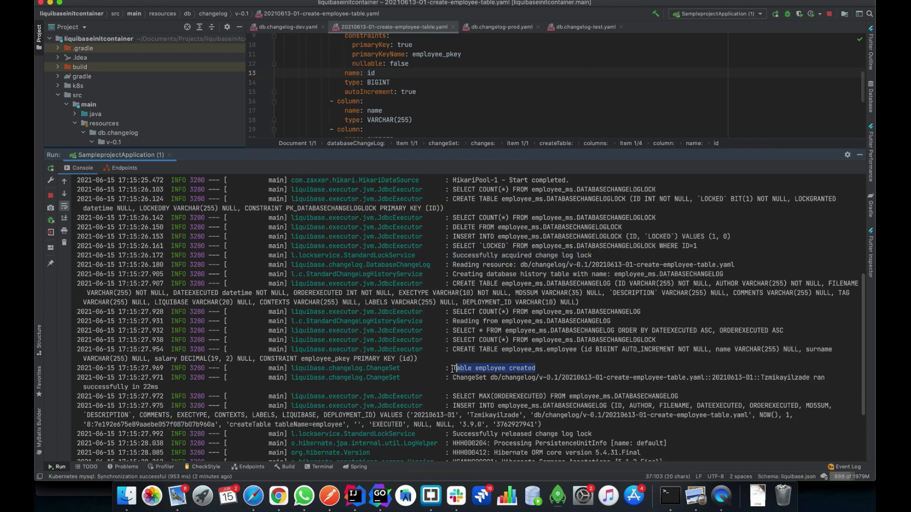
pyautogui.scroll(-3)
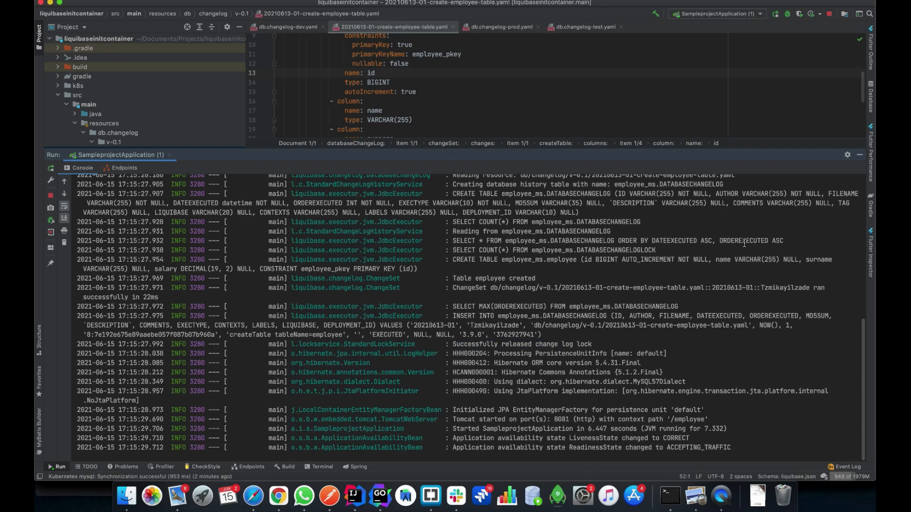
pyautogui.moveTo(860, 155)
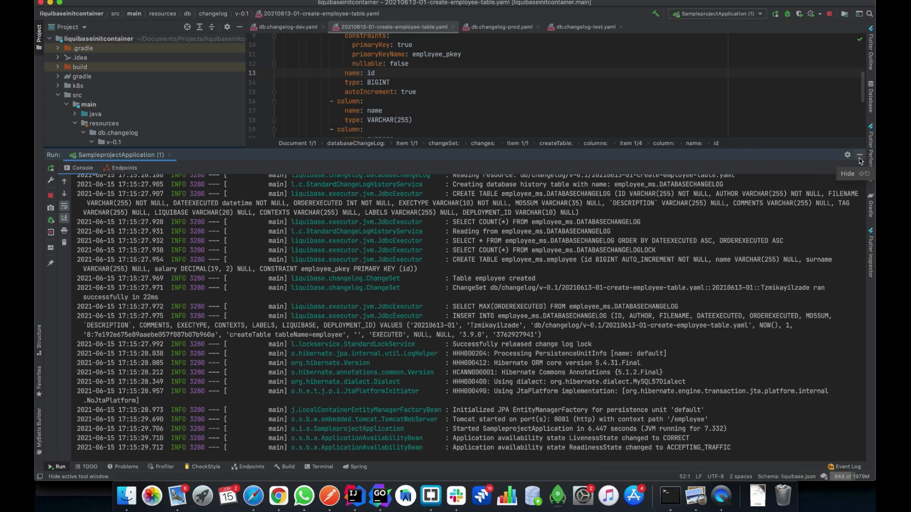
# Step: Hide the run output, expand k8s > lms and open the liquibaseinitcontainer deployment template
pyautogui.click(860, 155)
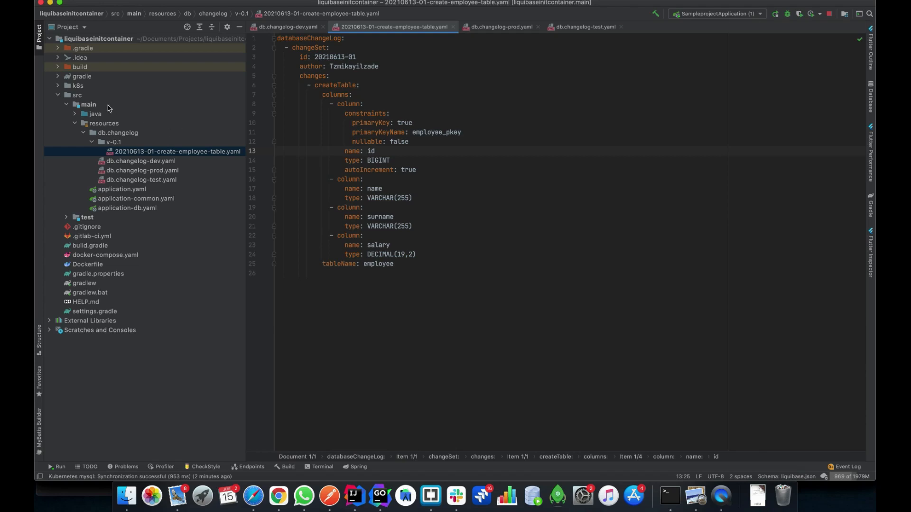
pyautogui.click(58, 95)
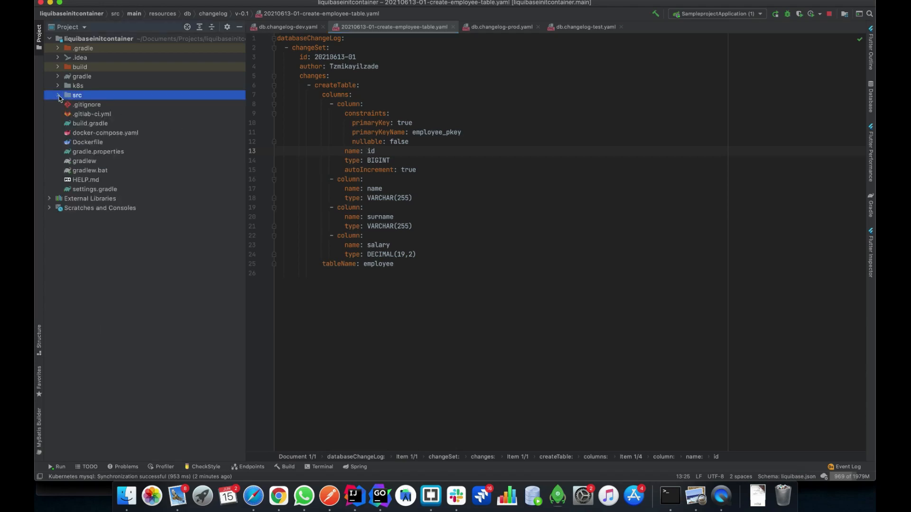
pyautogui.click(57, 85)
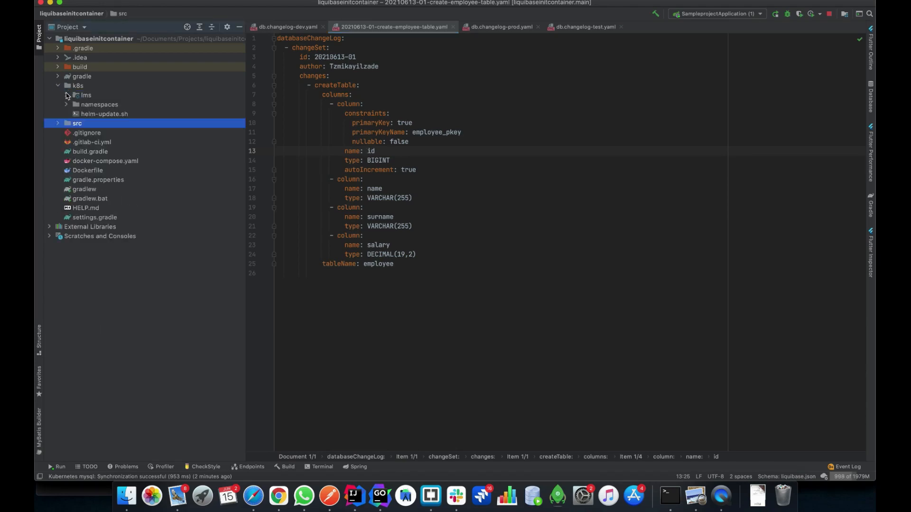
pyautogui.click(66, 95)
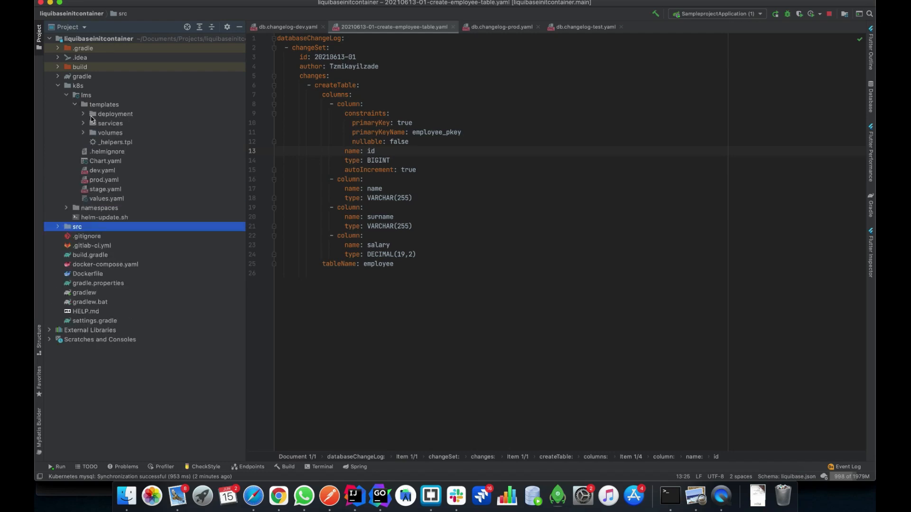
pyautogui.moveTo(91, 116)
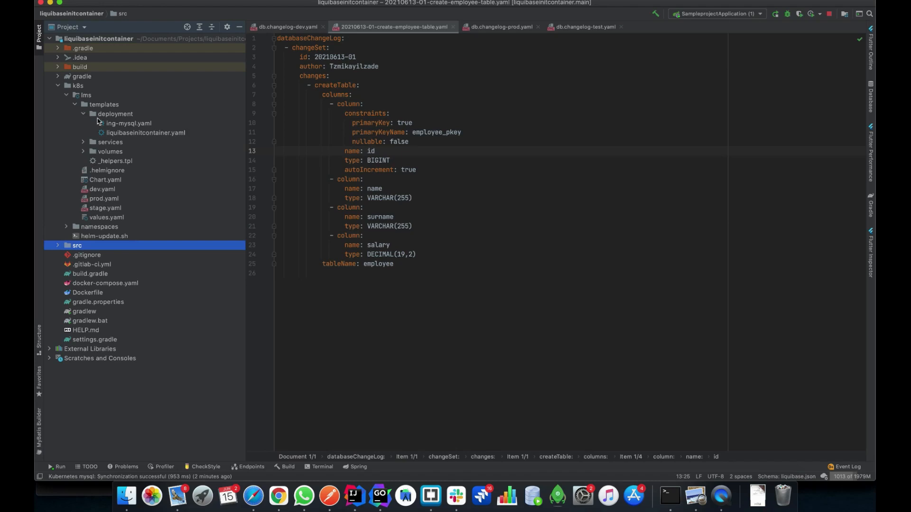
pyautogui.click(129, 124)
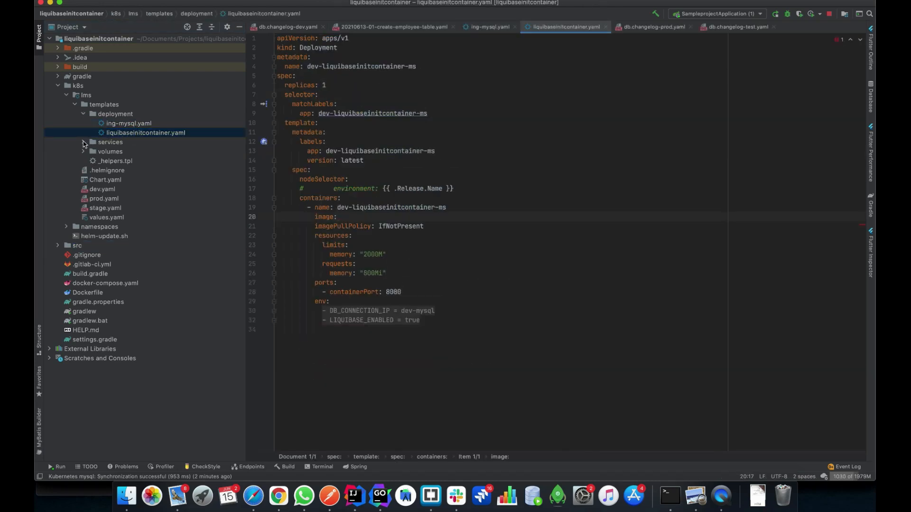
pyautogui.click(110, 142)
pyautogui.write('./g')
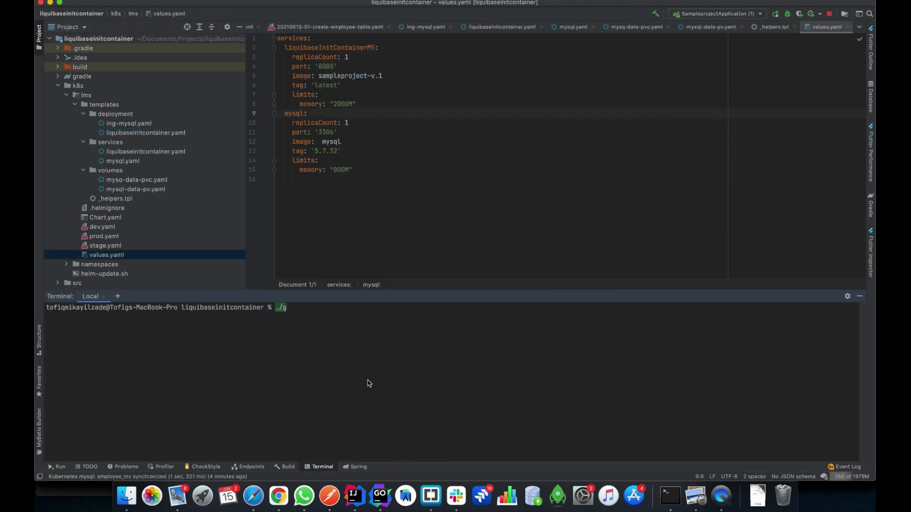
# Step: Run the clean Gradle build, then build the sampleproject-v.1 image from Dockerfile
pyautogui.write('radlew clean buil')
pyautogui.press('Return')
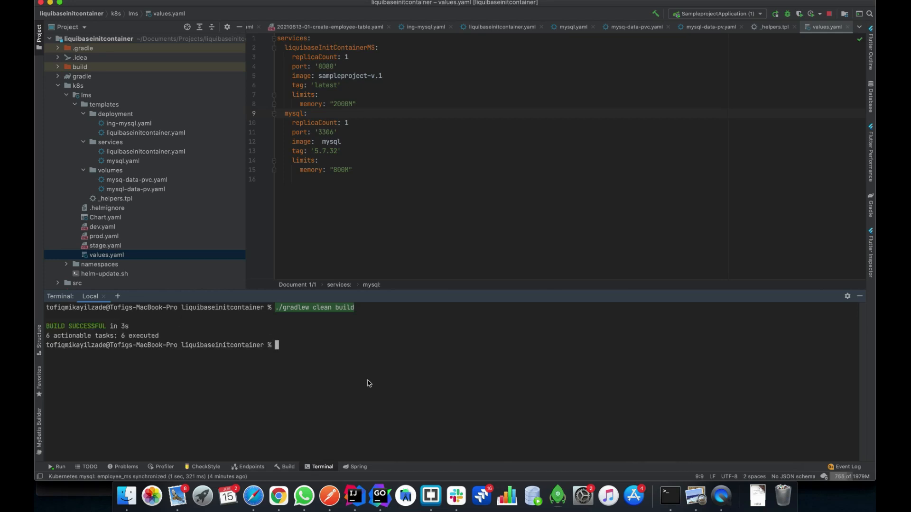
pyautogui.write('doc')
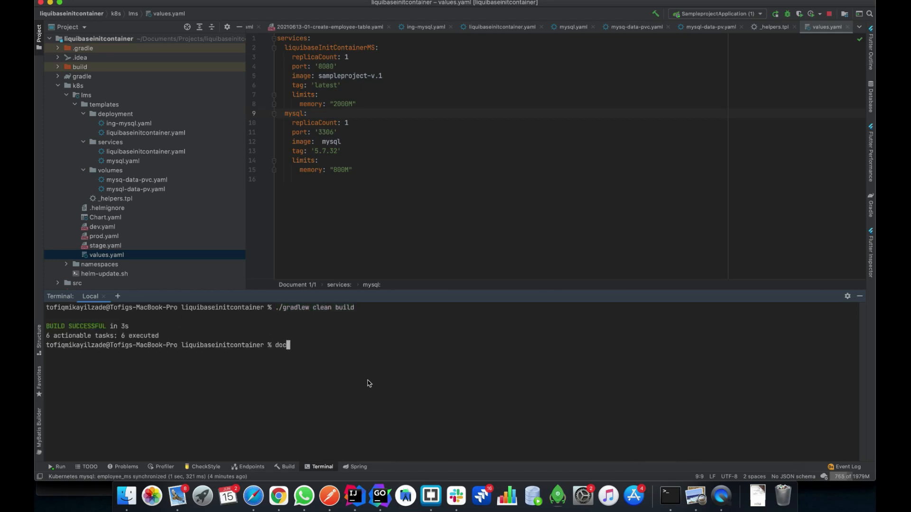
pyautogui.write('ker build -f')
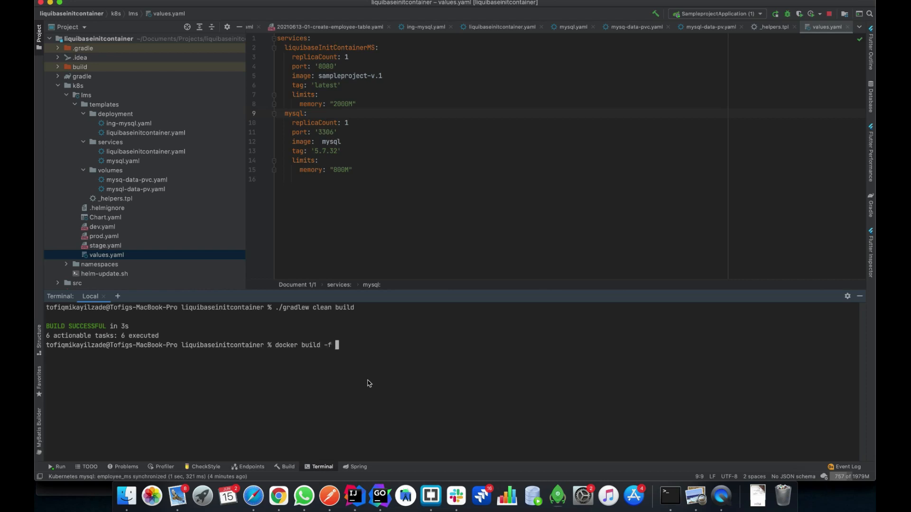
pyautogui.write('Dockerfile -t')
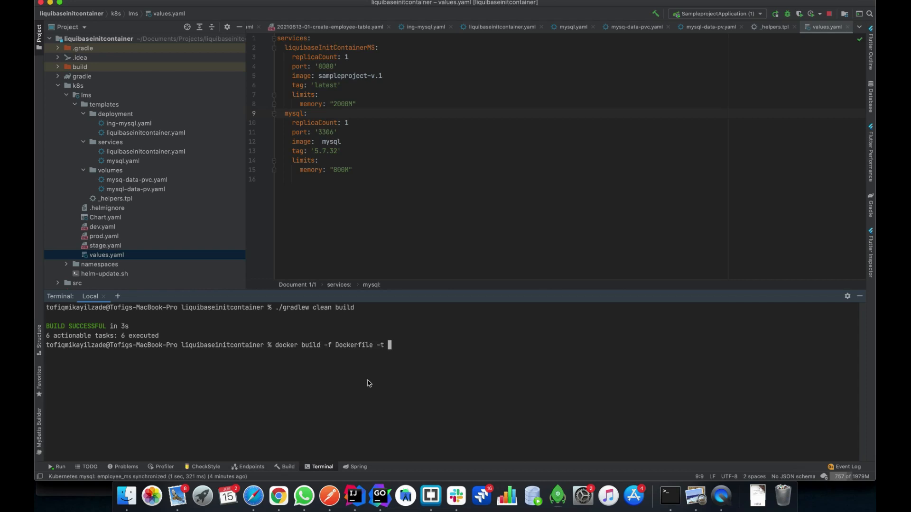
pyautogui.write('sampleproject-')
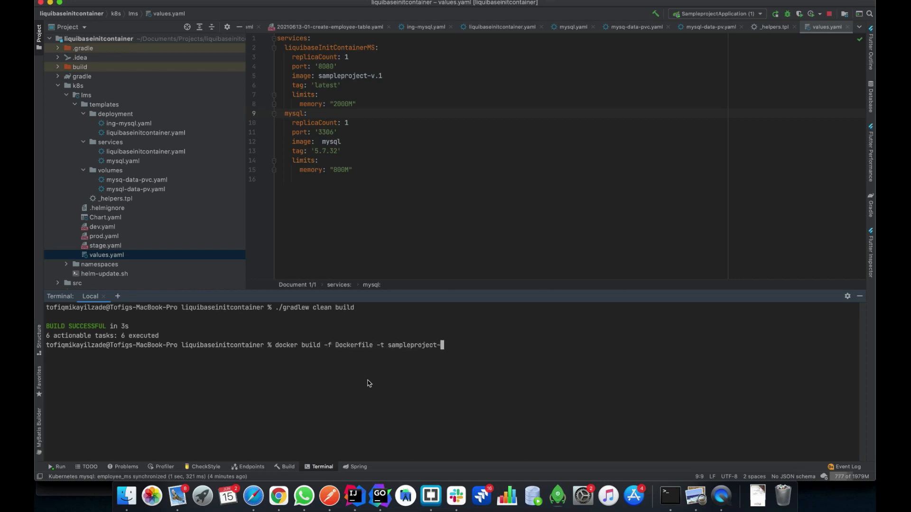
pyautogui.write('v.1 .')
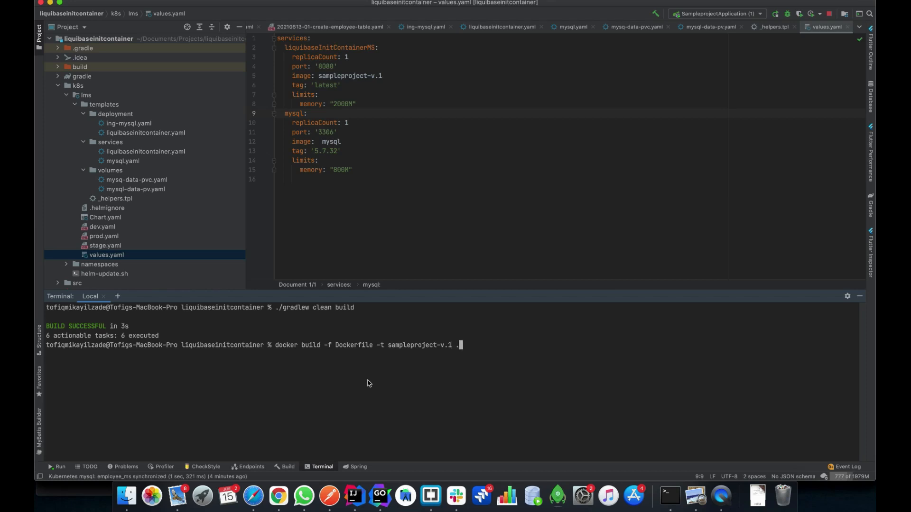
pyautogui.press('Return')
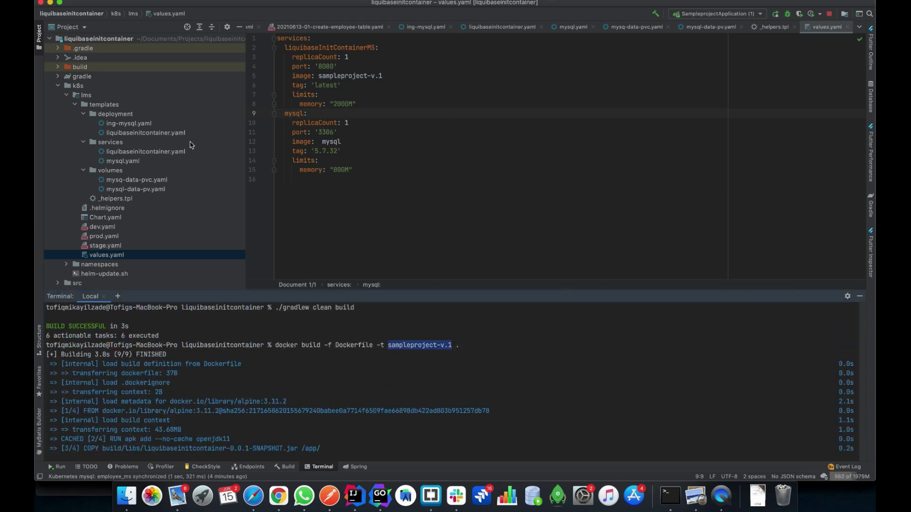
# Step: Append :latest to the sampleproject-v.1 image name in the deployment template
pyautogui.click(145, 132)
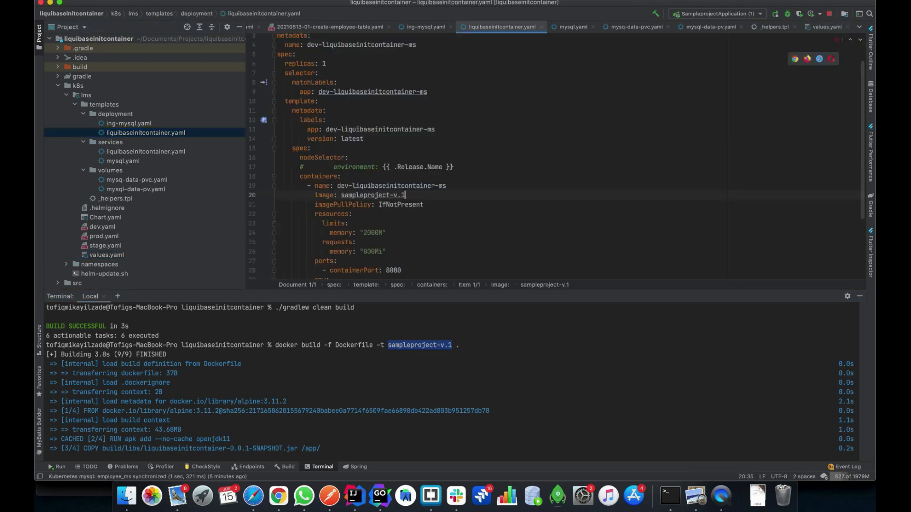
pyautogui.write(':latest')
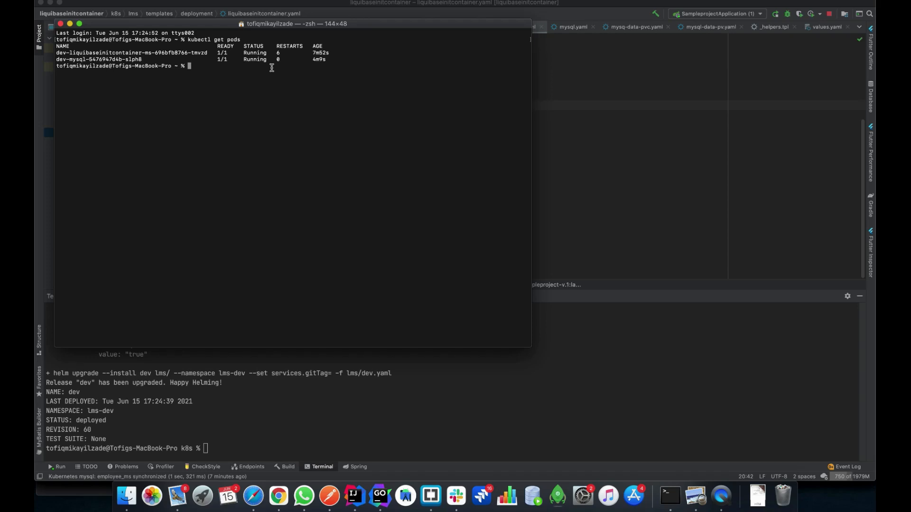
# Step: Run kubectl logs in the terminal for the listed pods
pyautogui.write('kubectl logs')
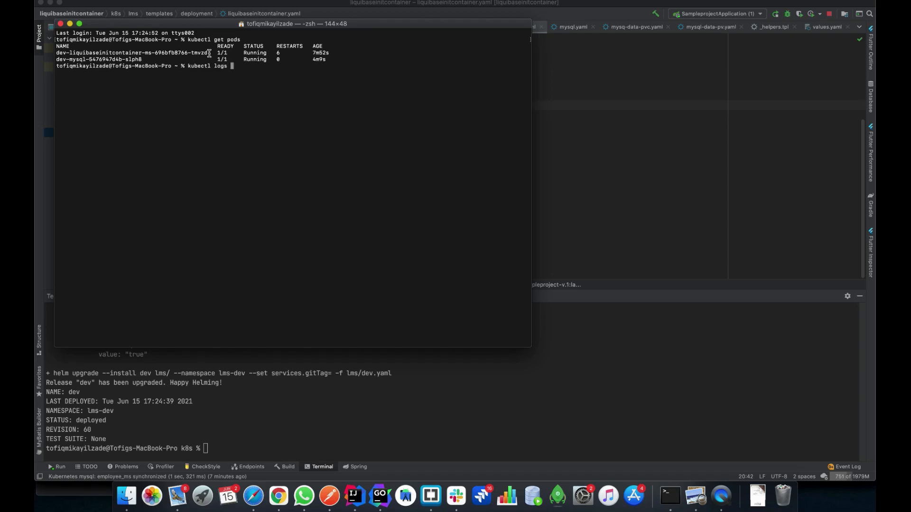
pyautogui.press('Return')
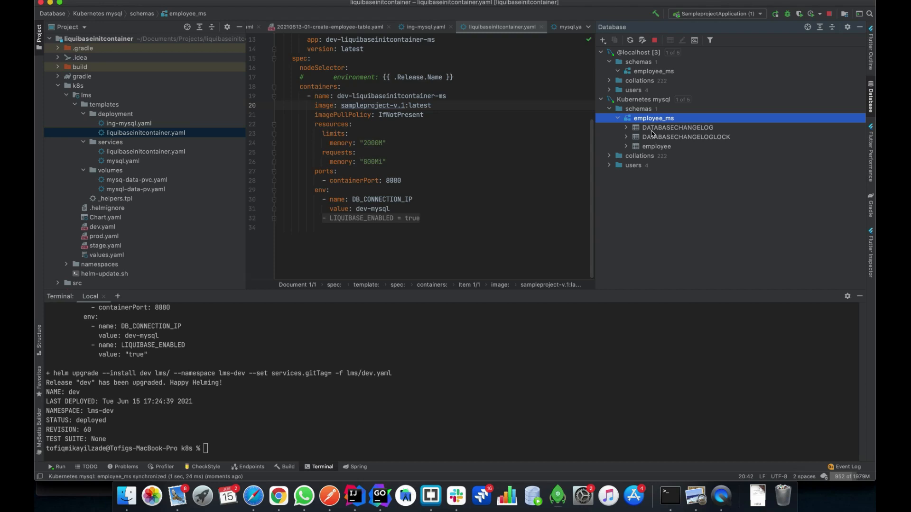
# Step: Collapse the employee_ms schema and hide the Database tool window
pyautogui.doubleClick(677, 127)
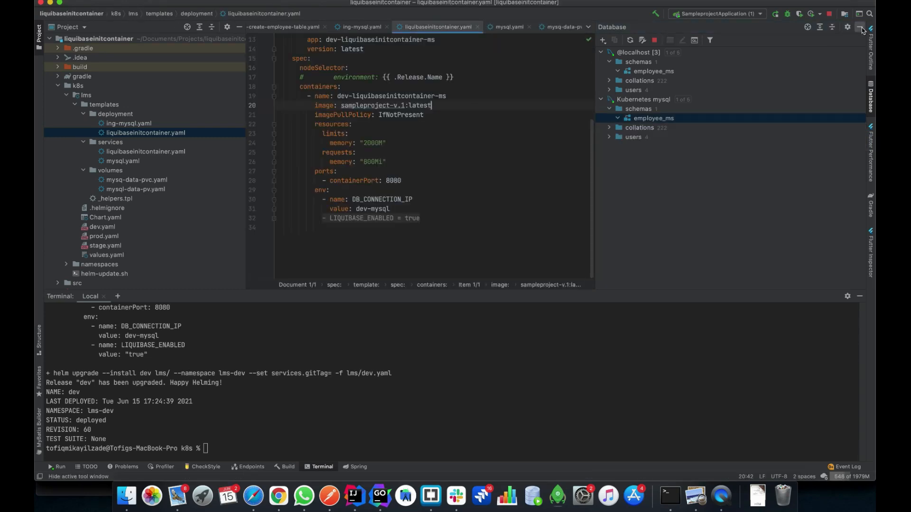
pyautogui.click(862, 29)
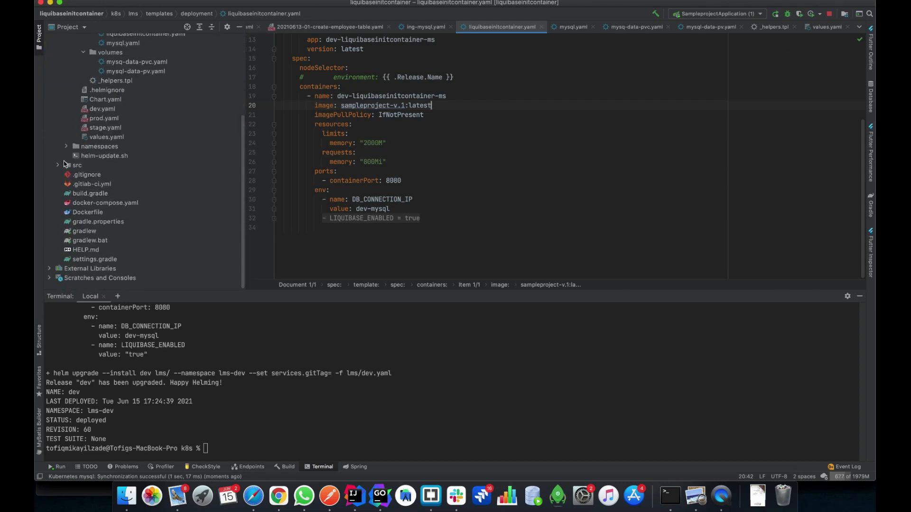
# Step: Open application-db.yaml to check the Liquibase setting, then return to the deployment template
pyautogui.click(76, 165)
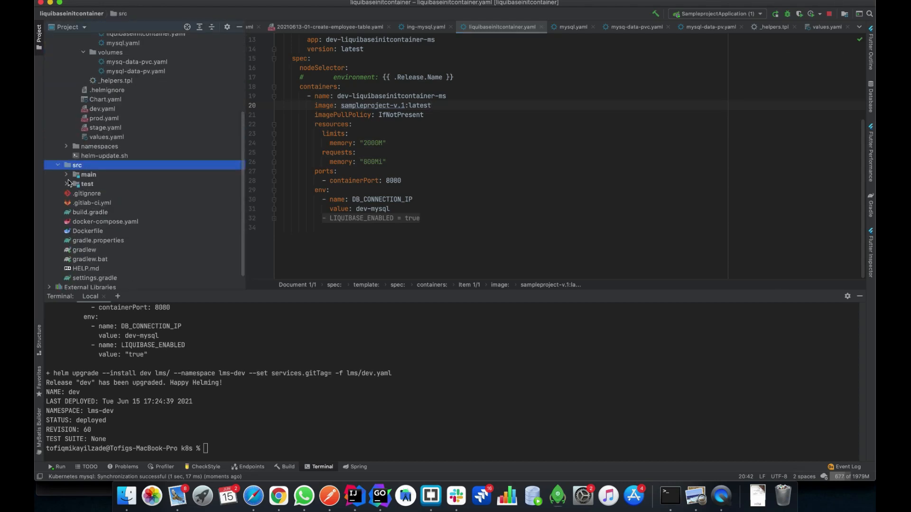
pyautogui.click(88, 174)
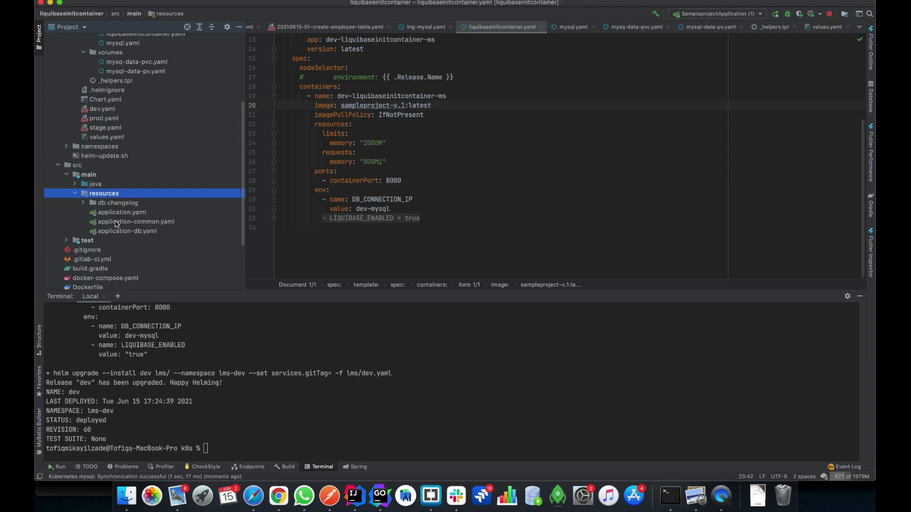
pyautogui.click(127, 230)
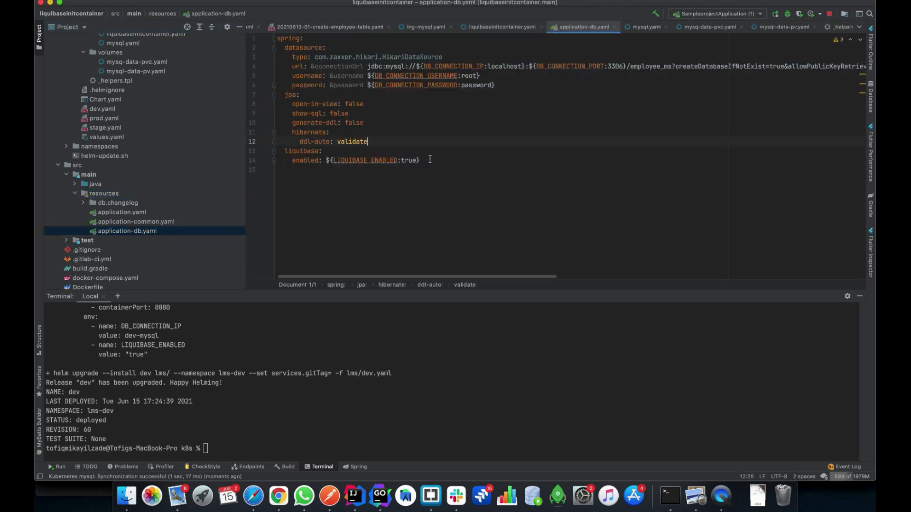
pyautogui.click(403, 170)
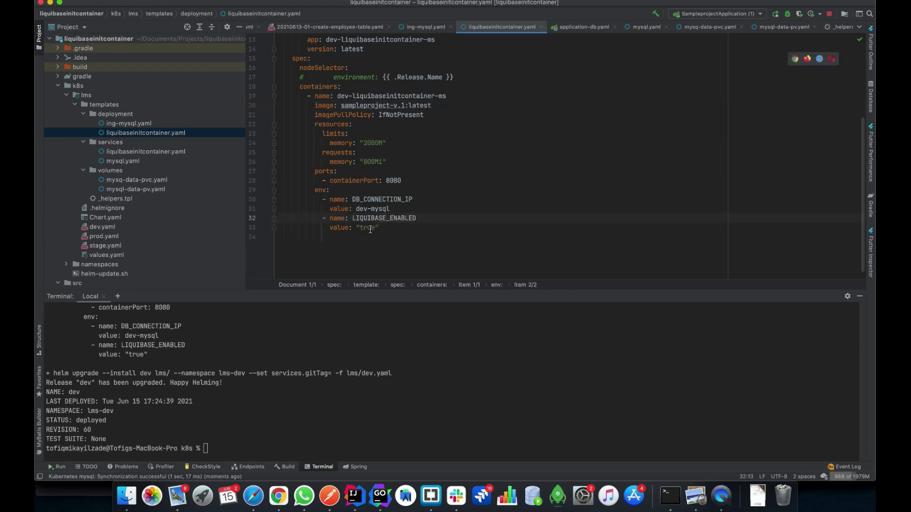
# Step: Change the LIQUIBASE_ENABLED env value to "false"
pyautogui.write('false')
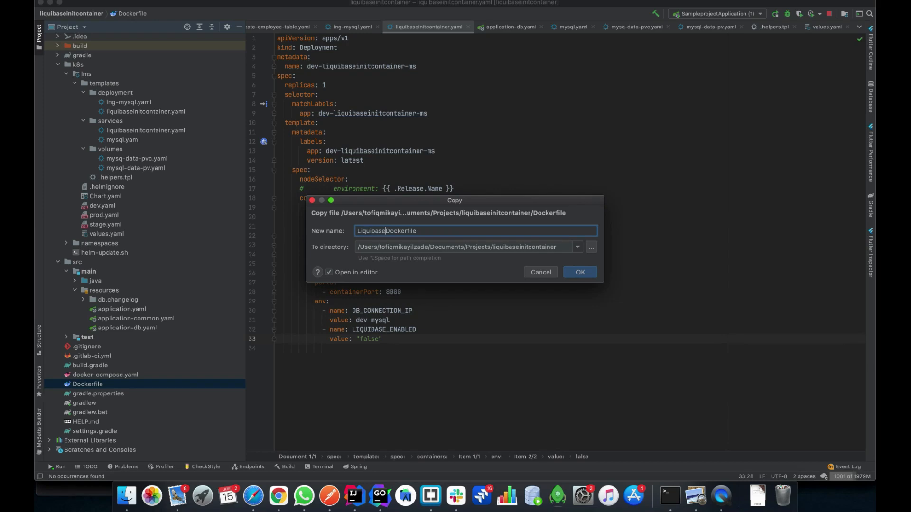
# Step: Create LiquibaseDockerfile and review its liquibase/liquibase FROM, ADD, USER, RUN and CMD lines
pyautogui.click(579, 272)
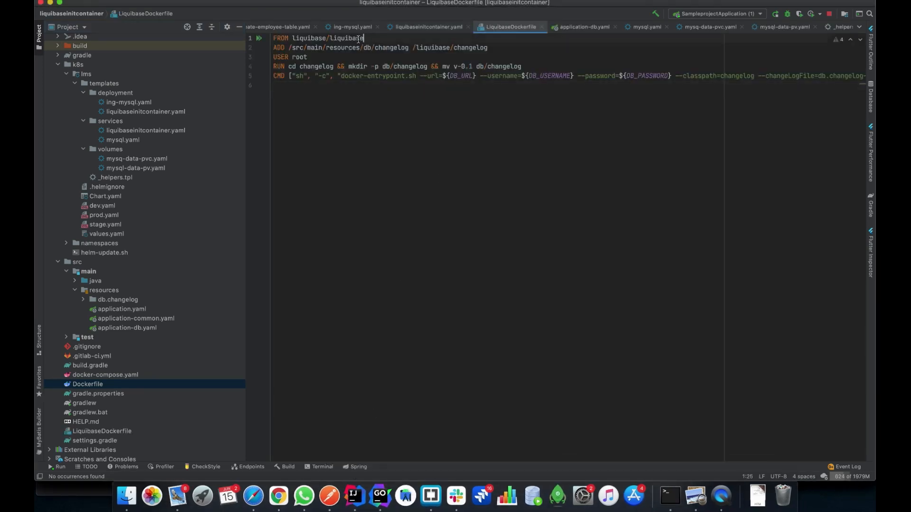
pyautogui.tripleClick(319, 38)
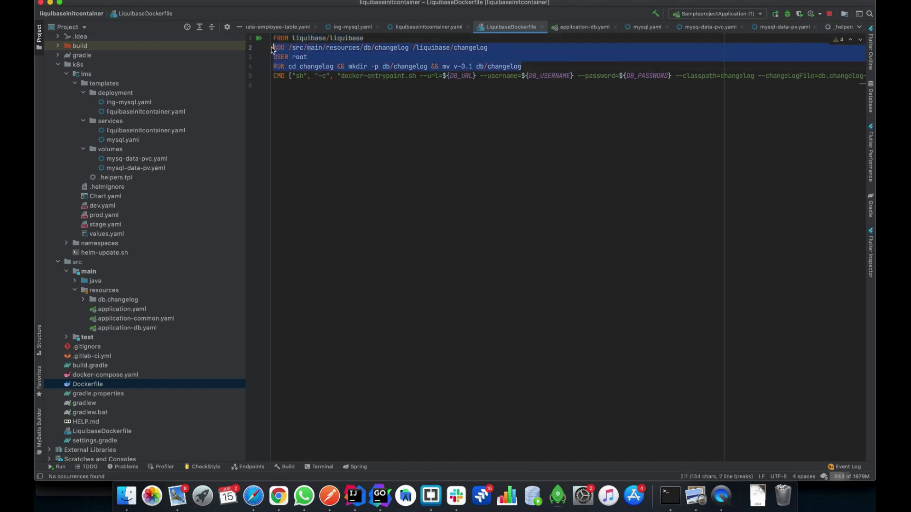
pyautogui.click(411, 47)
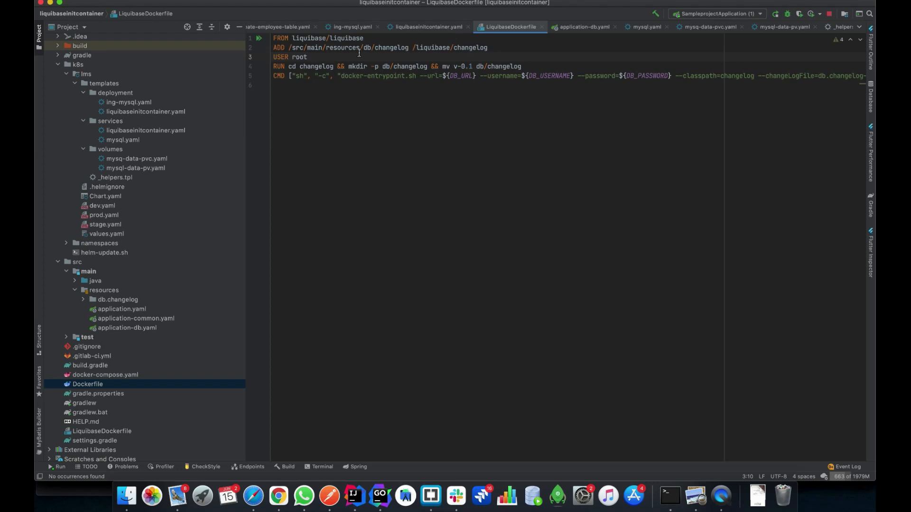
pyautogui.moveTo(308, 77)
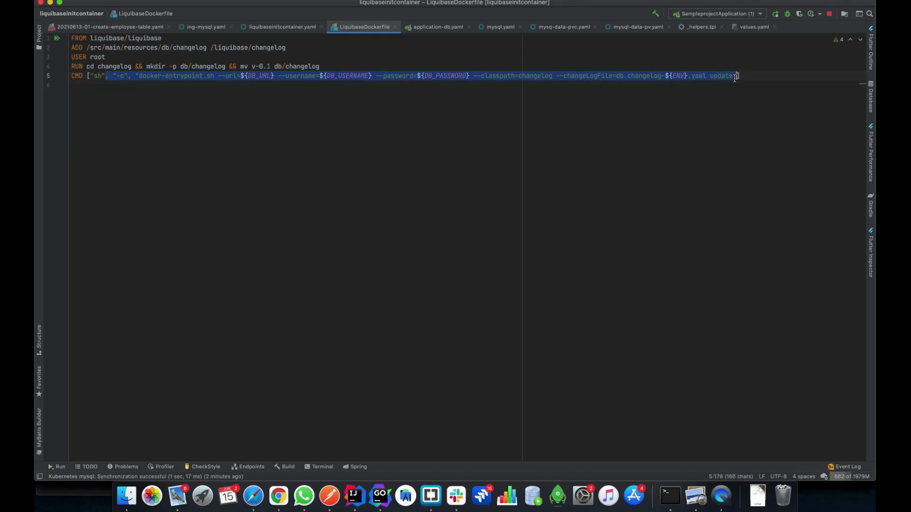
pyautogui.click(232, 75)
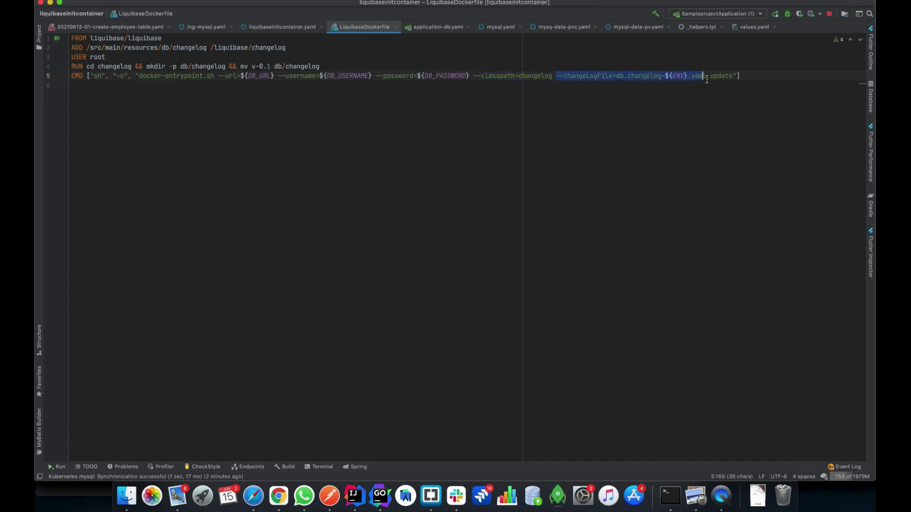
pyautogui.click(668, 76)
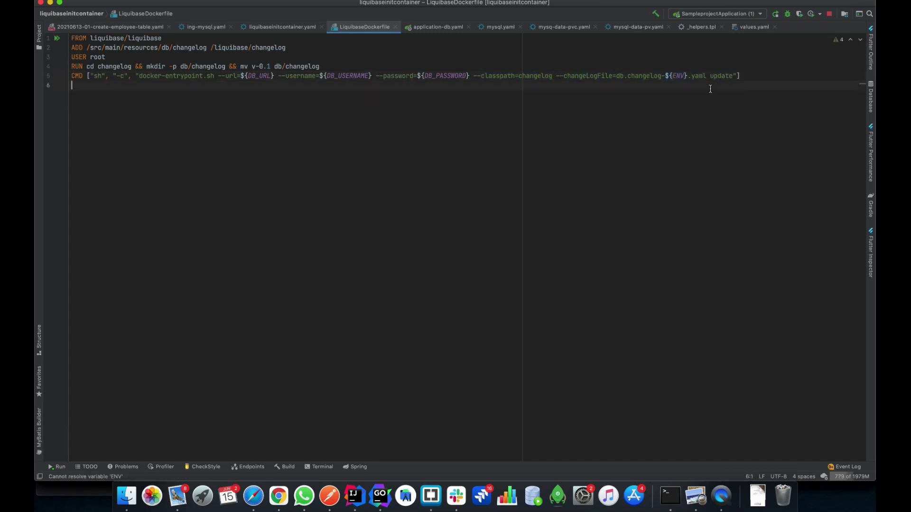
pyautogui.click(38, 32)
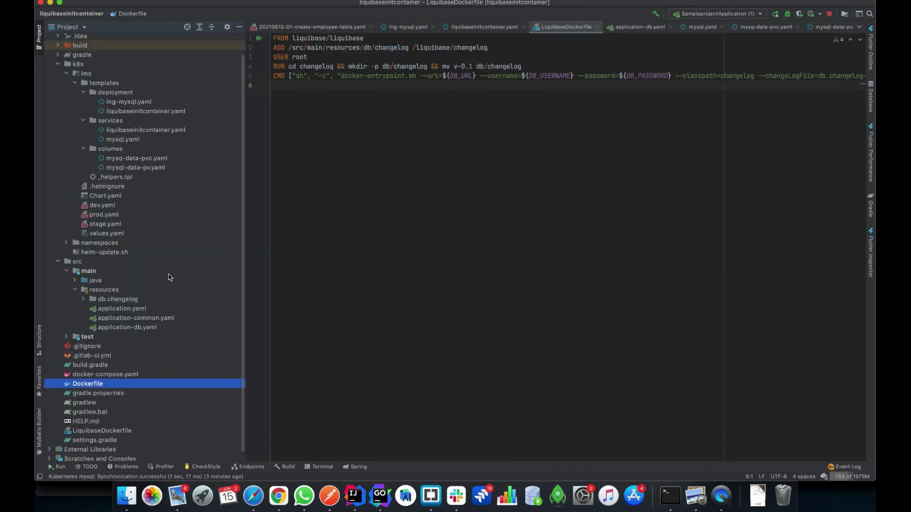
pyautogui.click(38, 31)
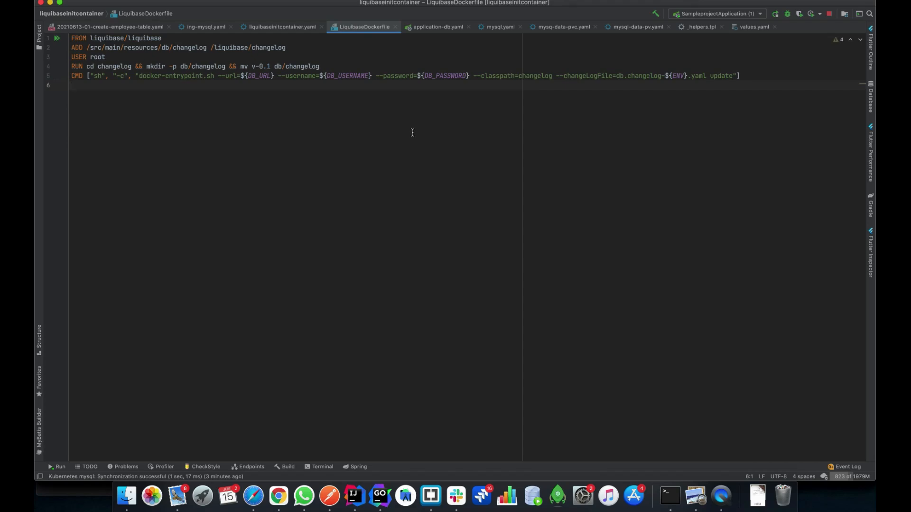
pyautogui.moveTo(289, 456)
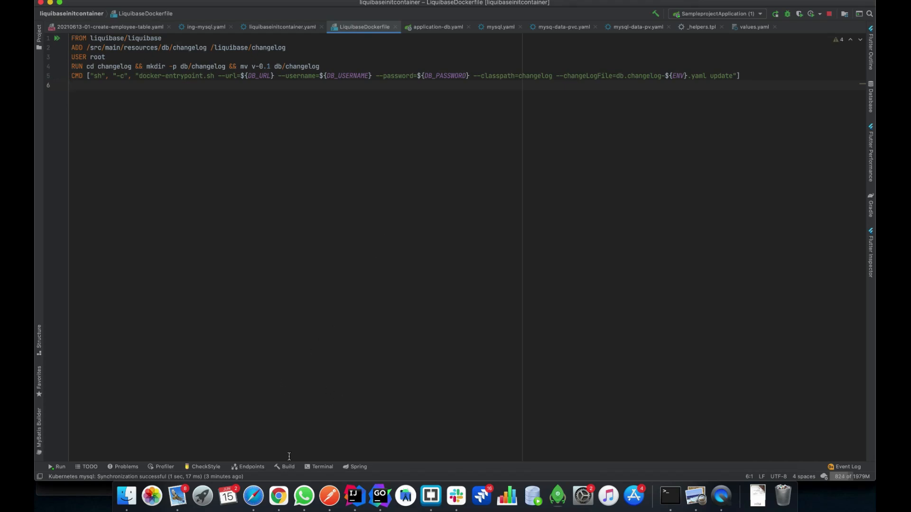
# Step: Run 'docker build -f LiquibaseDockerfile -t liquibase-v.1 .' in the IDE terminal, then reopen liquibaseinitcontainer.yaml
pyautogui.click(321, 466)
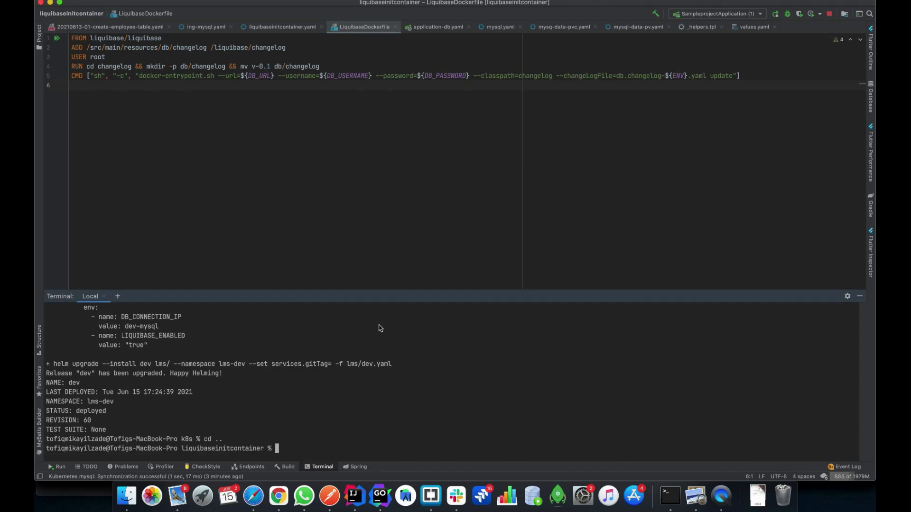
pyautogui.write('docker build')
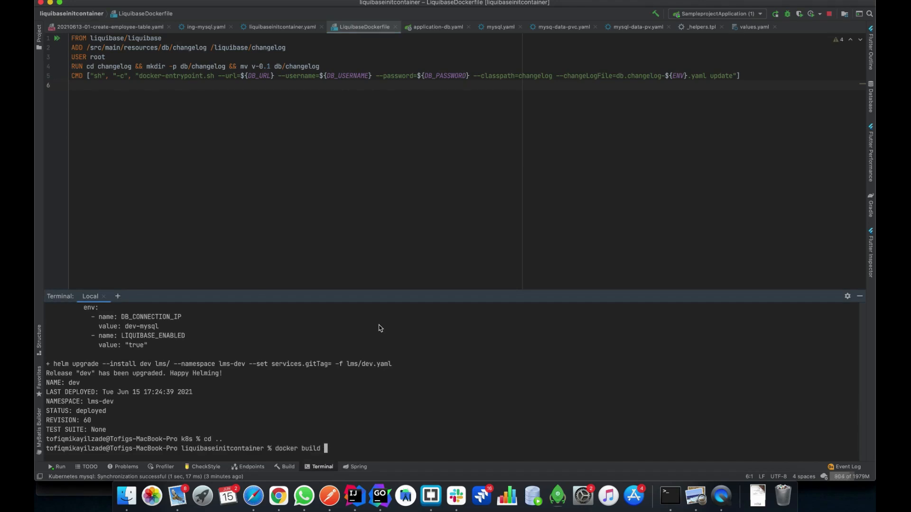
pyautogui.write('-f LiquibaseDockerfile')
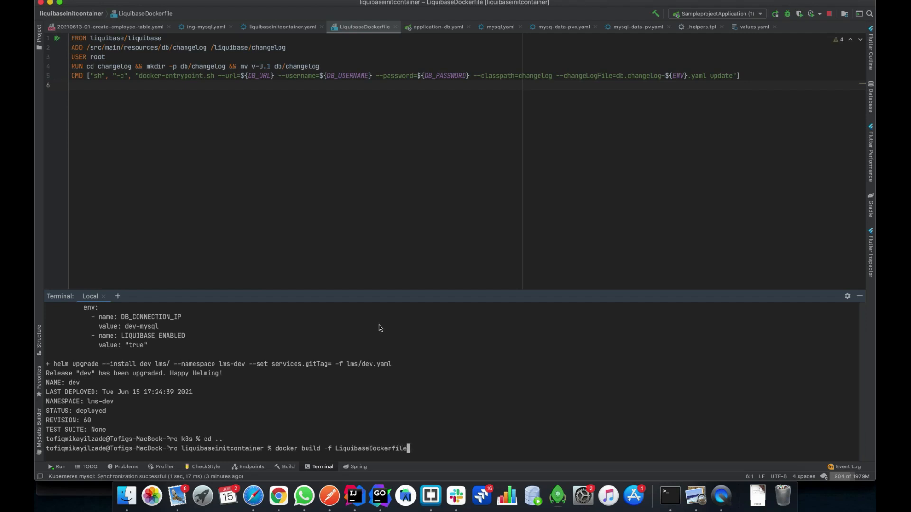
pyautogui.write('-t liqu')
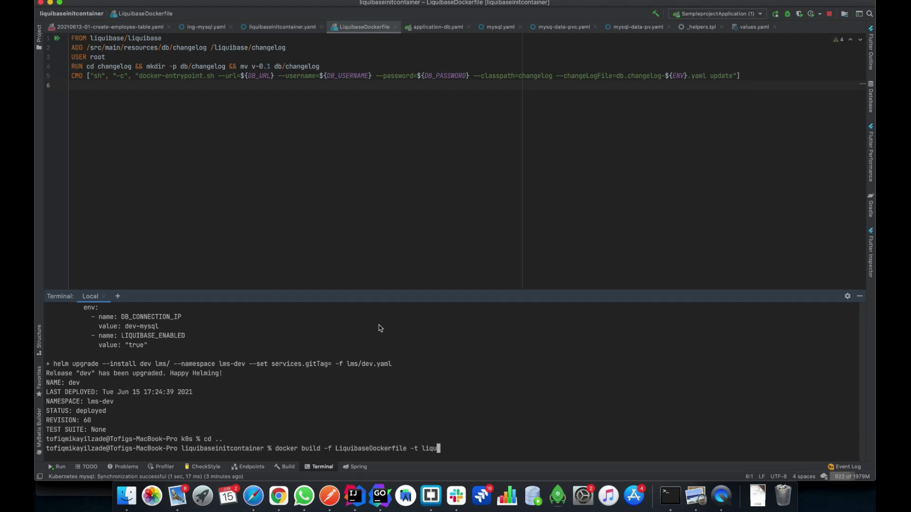
pyautogui.write('ibase')
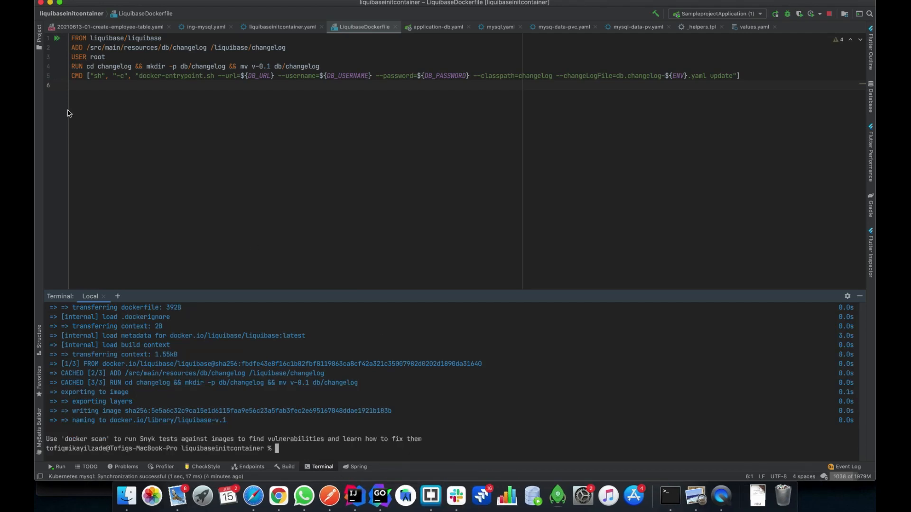
pyautogui.click(38, 30)
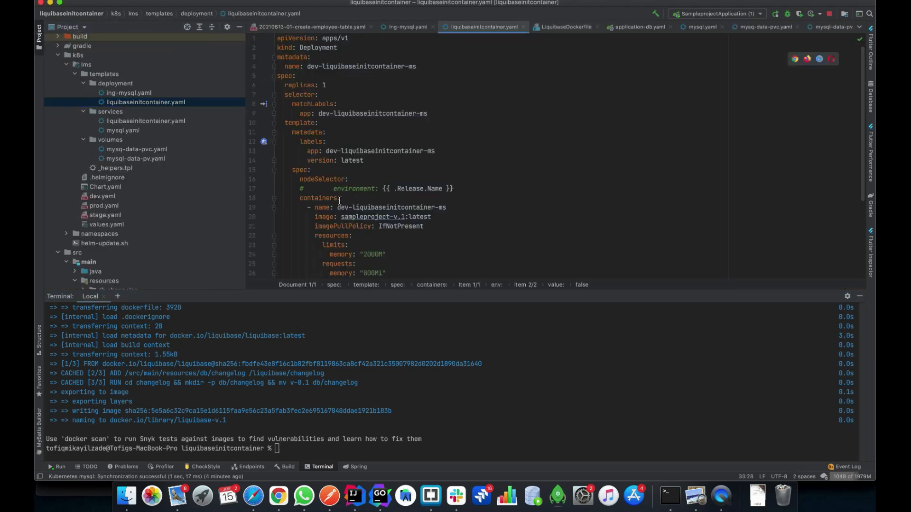
# Step: Add an initContainers entry named liquibase with image liquibase-v.1:latest below the containers block
pyautogui.scroll(-3)
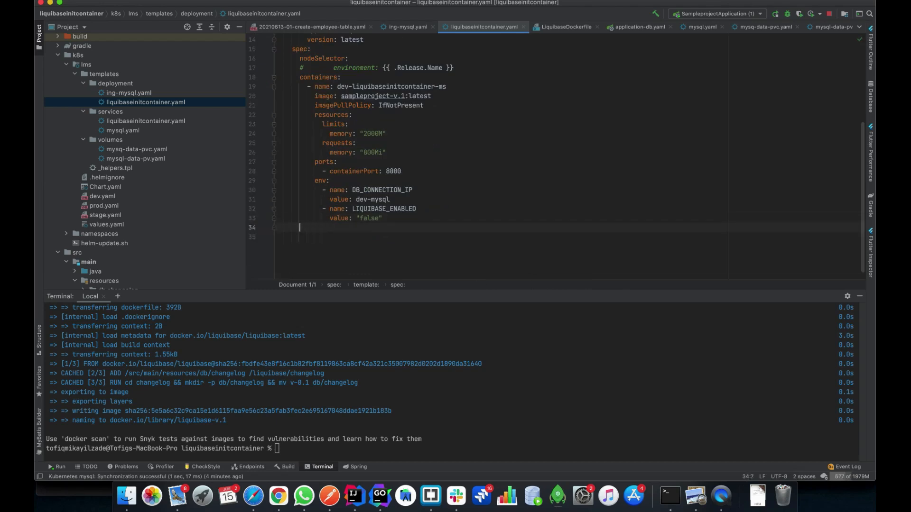
pyautogui.write('initContainers:')
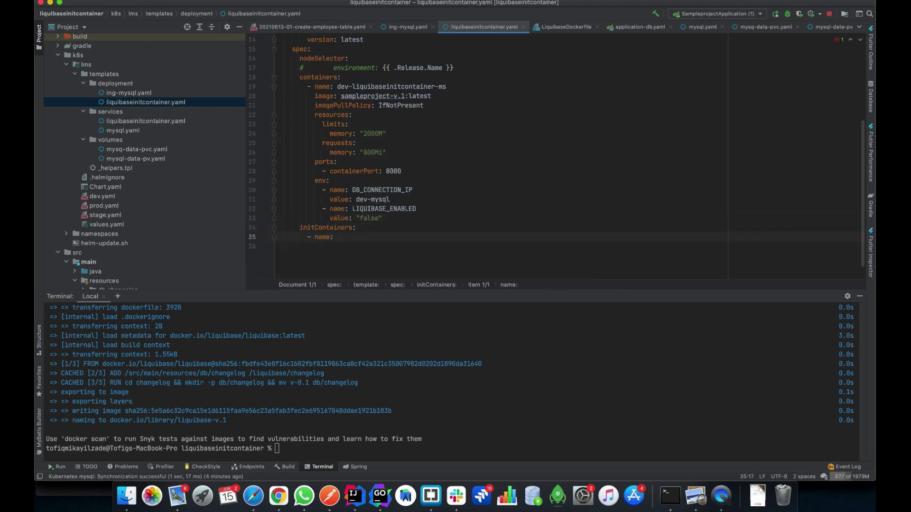
pyautogui.write('liquibase')
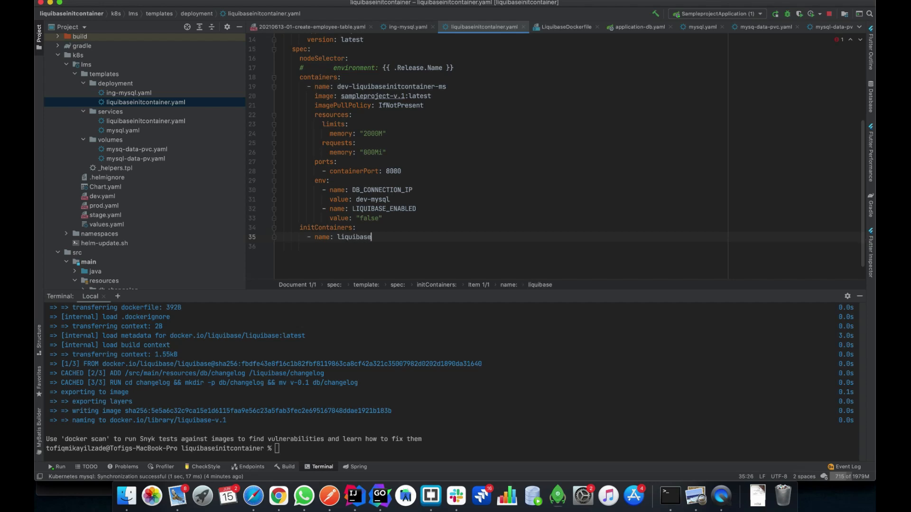
pyautogui.write('im')
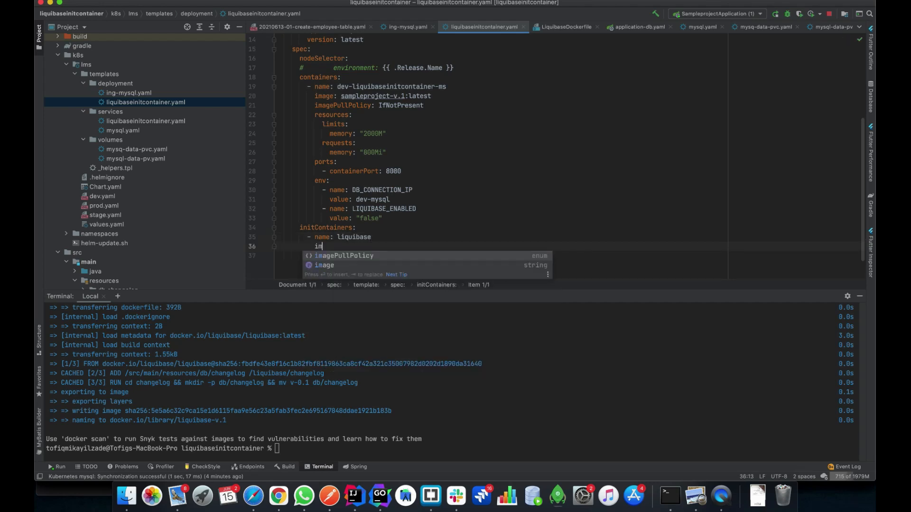
pyautogui.write('z')
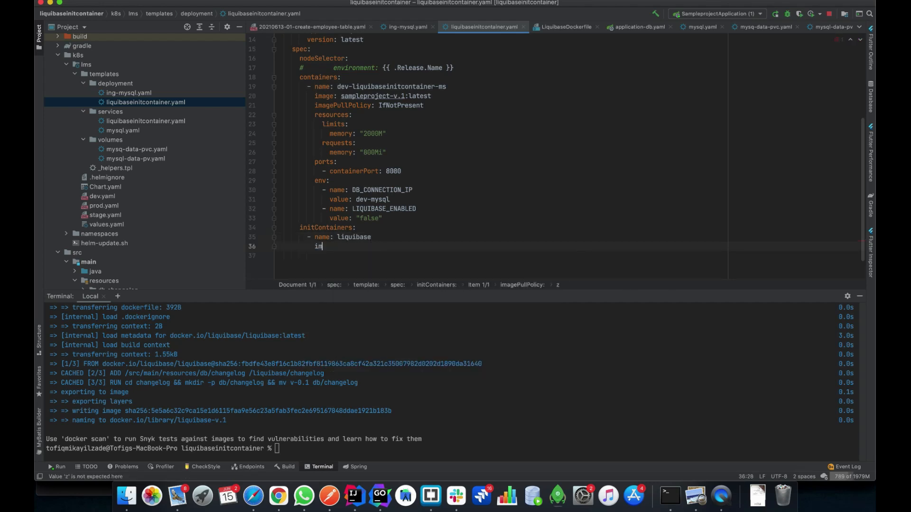
pyautogui.write('mage:')
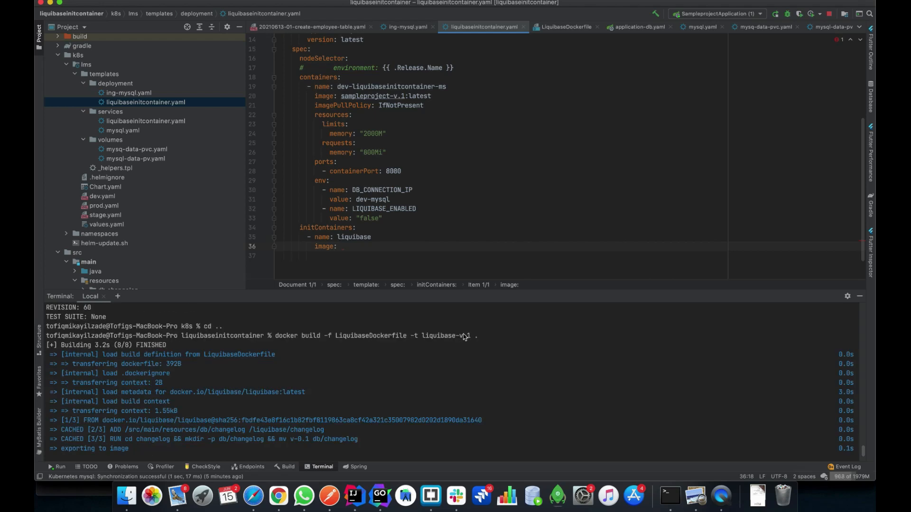
pyautogui.write('liquibase-v.1:latest')
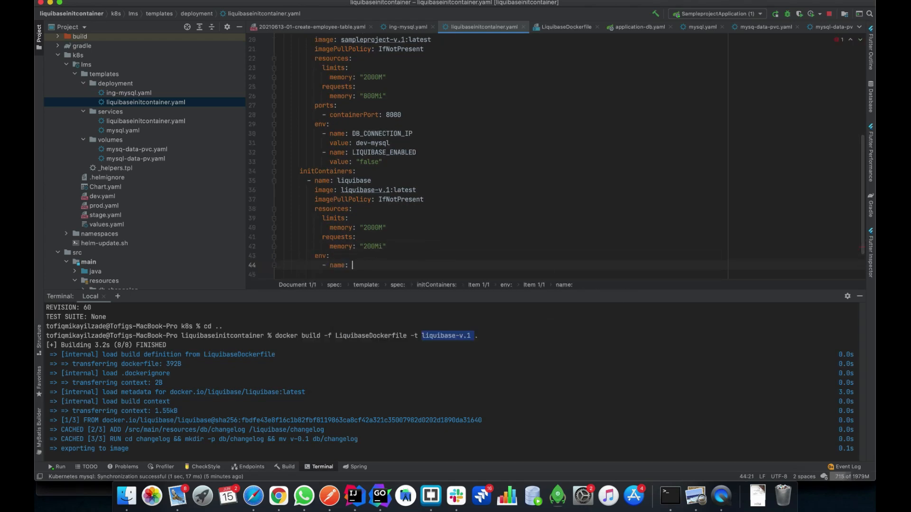
# Step: Write init container env entries: DB_URL jdbc:mysql://dev-mysql/employee_ms through ENV value dev
pyautogui.write('DB_URL')
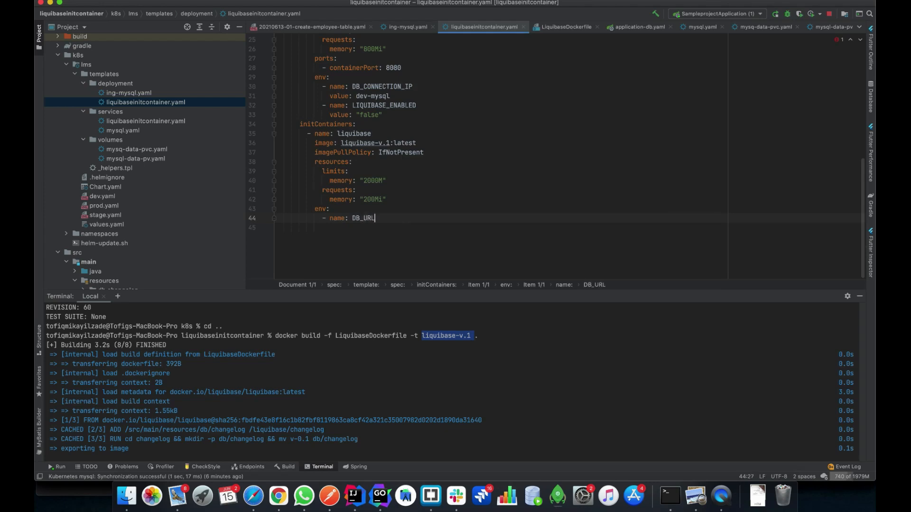
pyautogui.press('enter')
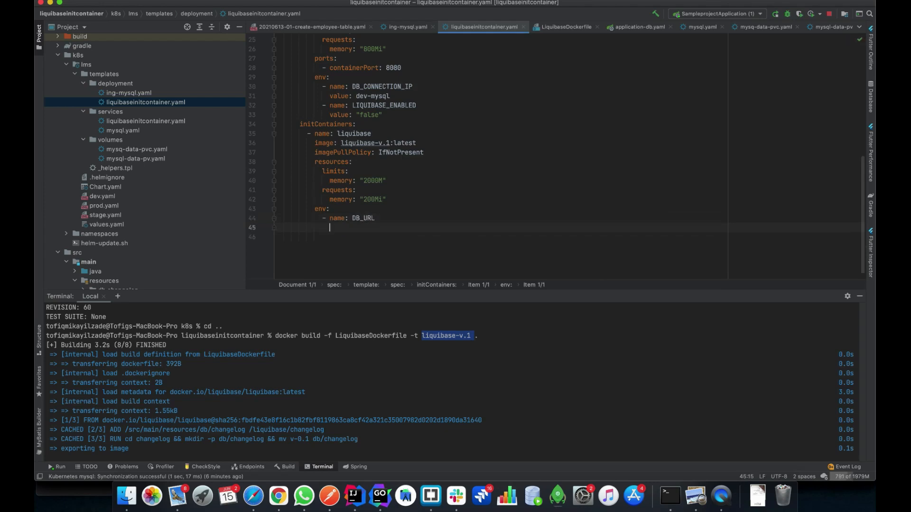
pyautogui.write('value: jdbc:mysql://dev')
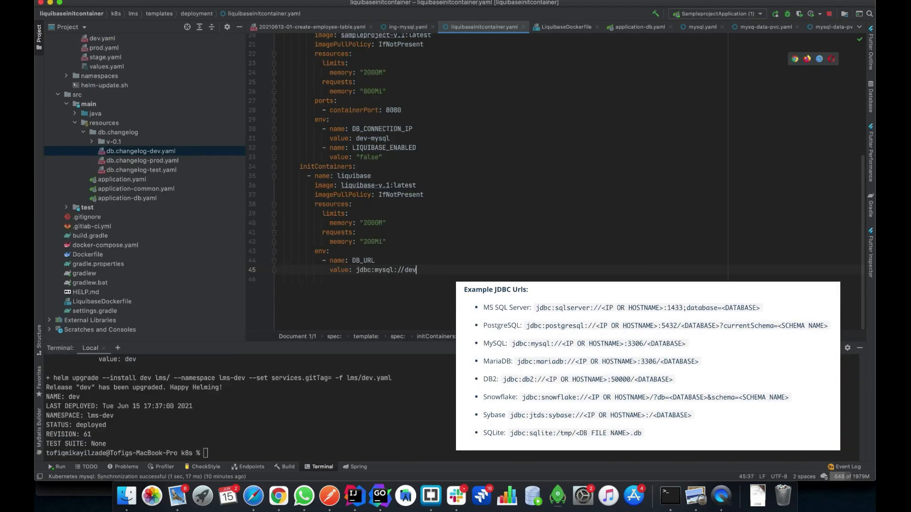
pyautogui.write('-mysql/employee_ms')
pyautogui.write('- name: ENV')
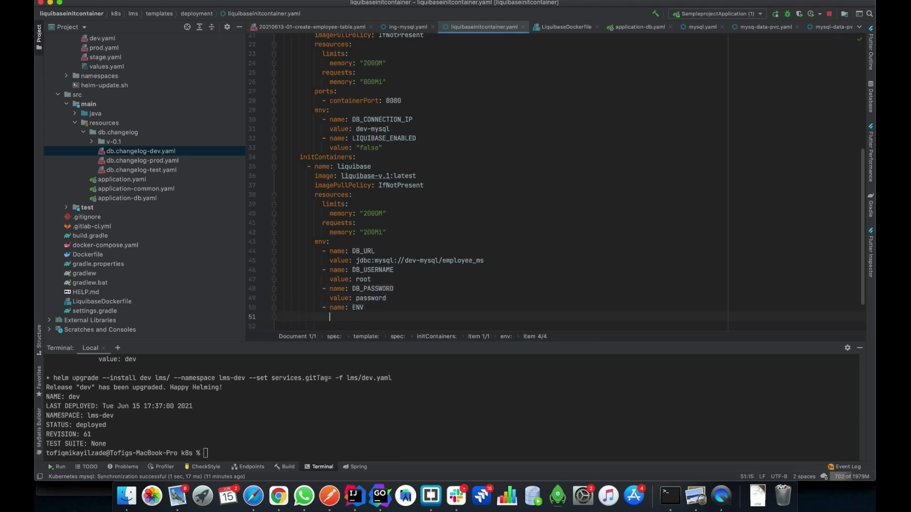
pyautogui.write('value: dev')
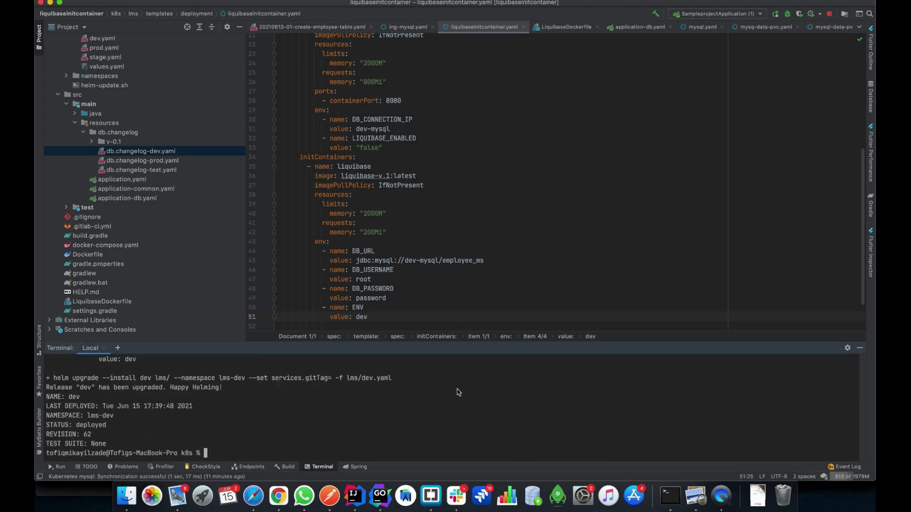
pyautogui.moveTo(672, 491)
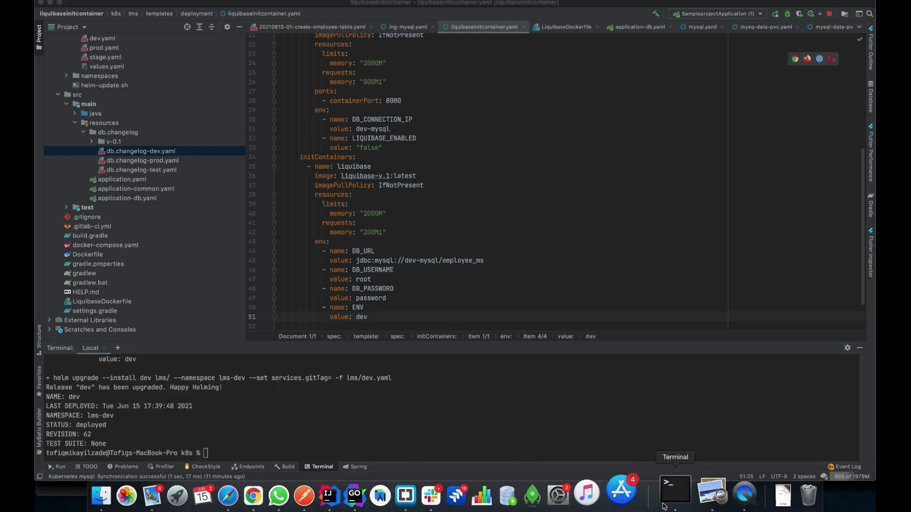
# Step: Run kubectl get pods and logs for dev-liquibaseinitcontainer-ms-7c797b8cd6-cm8gv, then inspect the employee_ms schema
pyautogui.click(674, 492)
pyautogui.write('kubectl get pods')
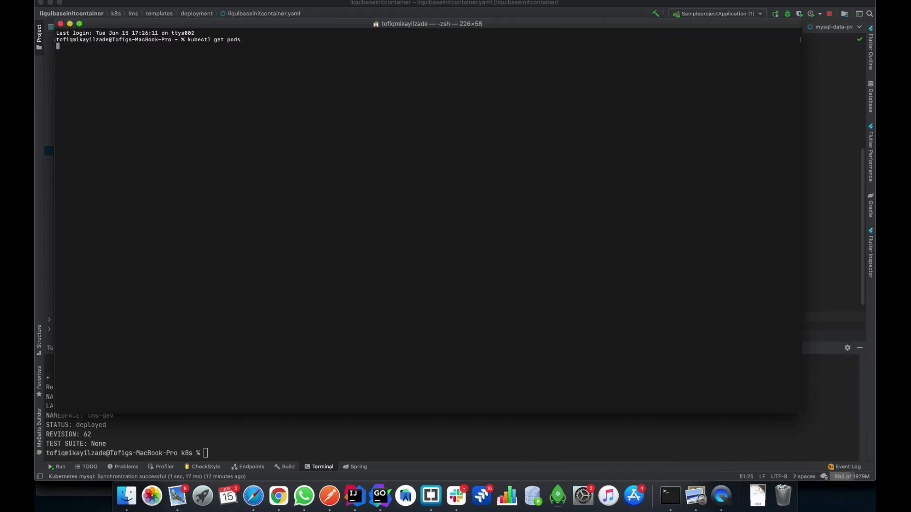
pyautogui.press('Return')
pyautogui.write('k logs')
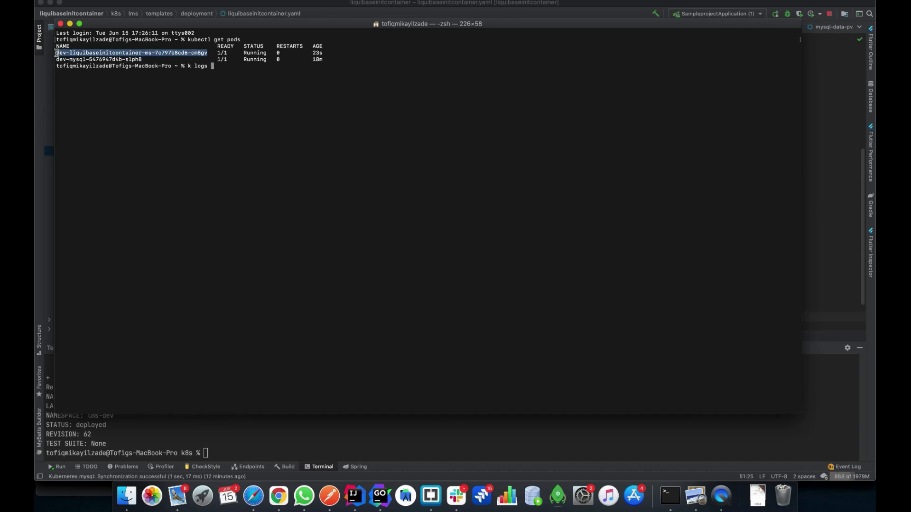
pyautogui.press('Return')
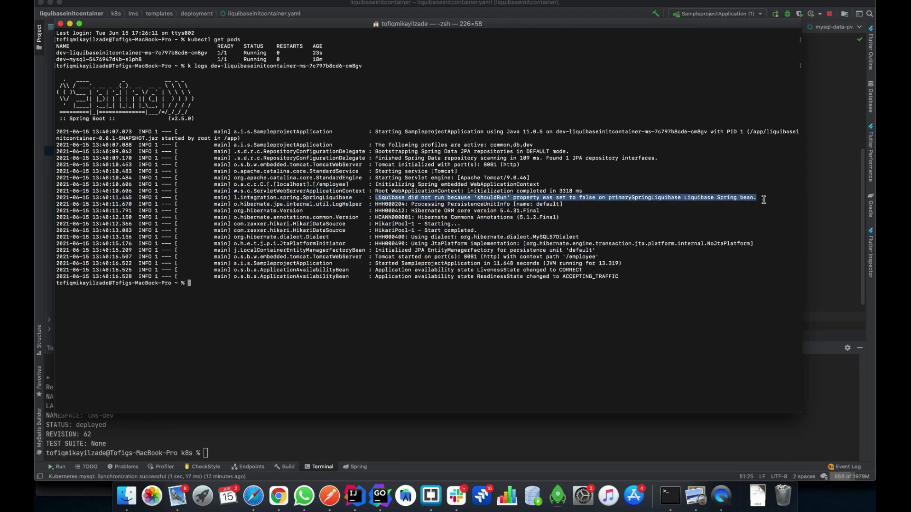
pyautogui.click(274, 272)
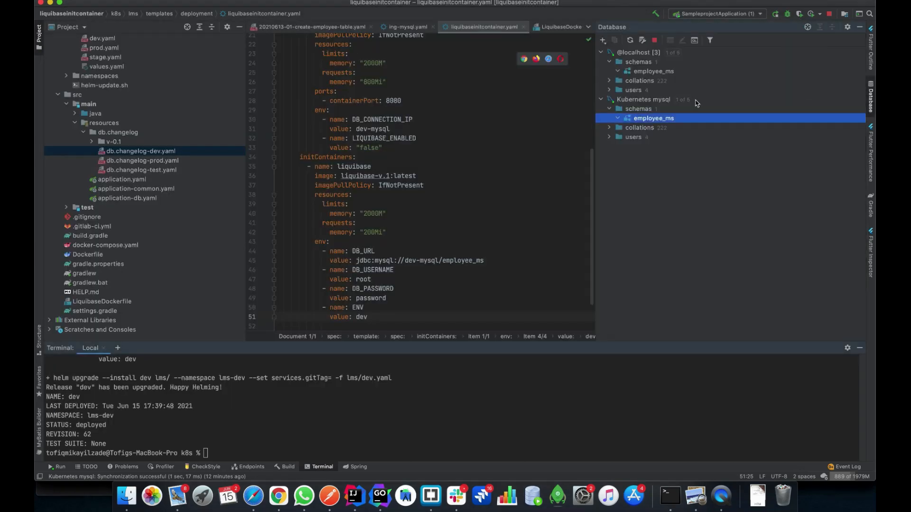
pyautogui.click(626, 118)
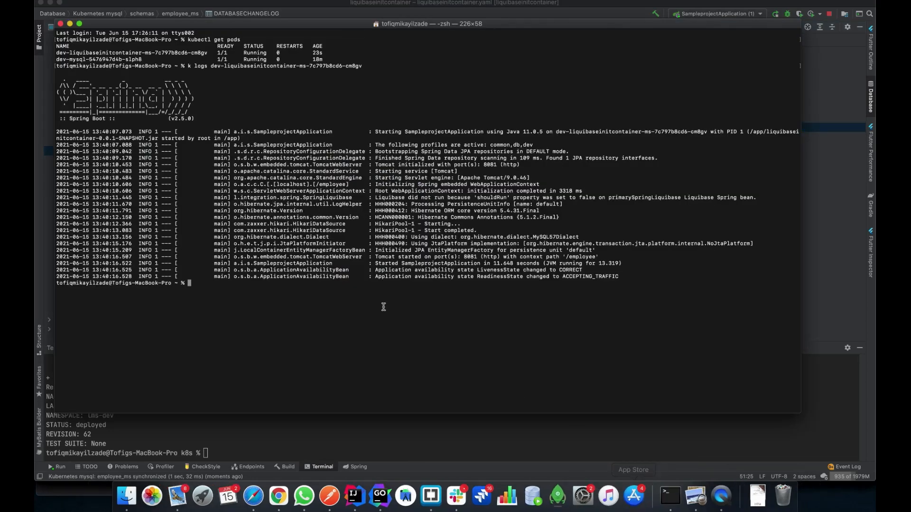
# Step: Enter 'k logs dev-liquibaseinitcontainer-ms-7c797b8cd6-cm8gv -c liquibase' at the prompt
pyautogui.write('k logs')
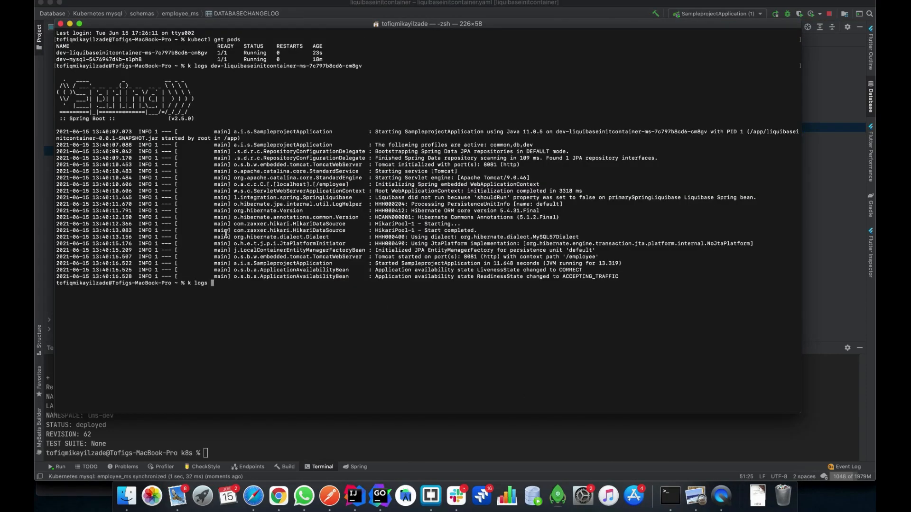
pyautogui.write('dev-liquibaseinitcontainer-ms-7c797b8cd6-cm8gv -c')
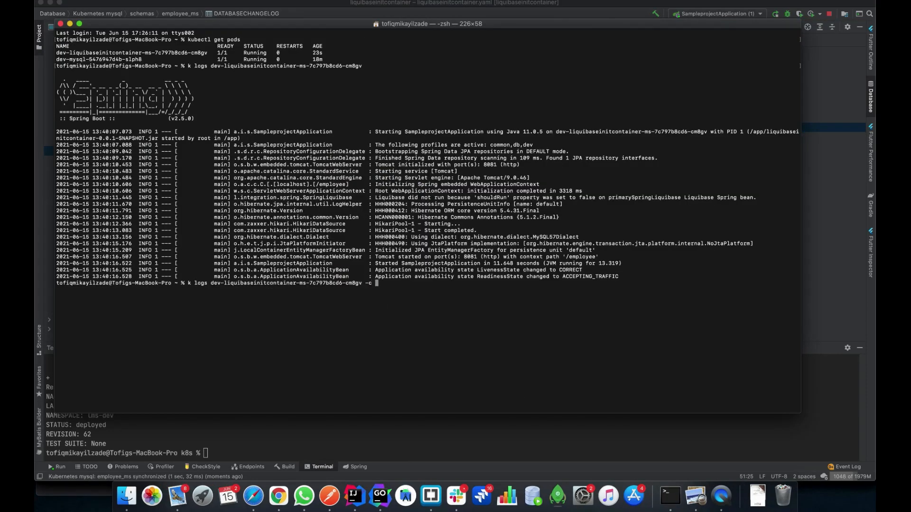
pyautogui.write('liquibase')
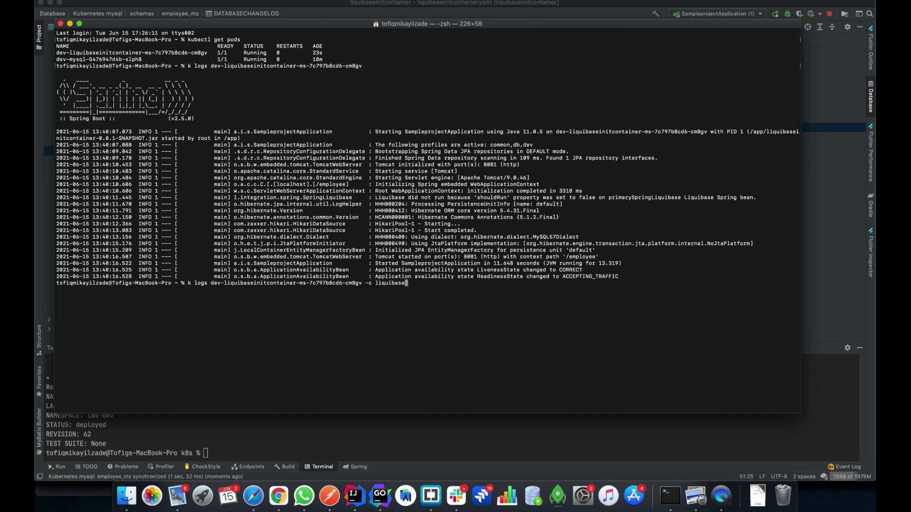